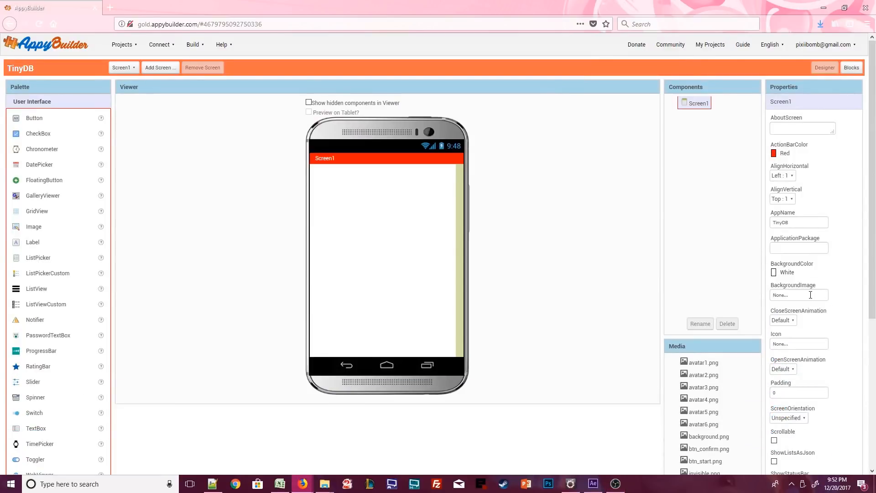
- Set Screen1's background to background.png and add a button renamed btn_start
click(799, 295)
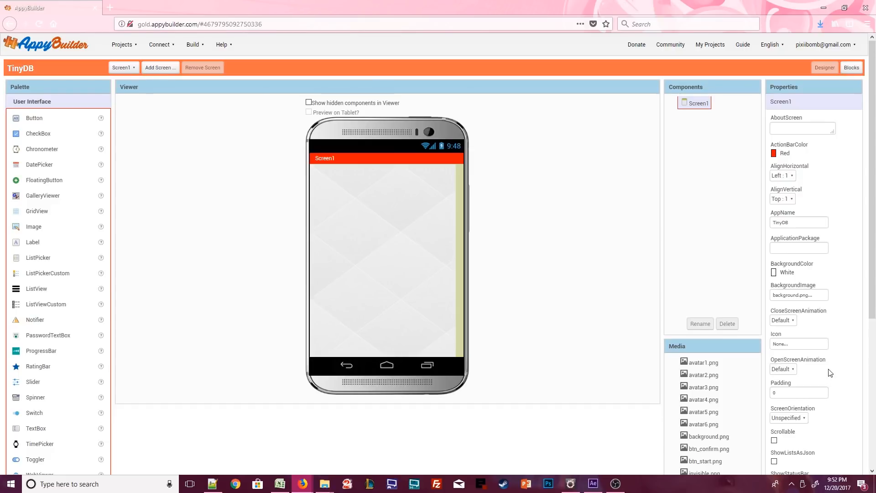
drag(34, 118, 334, 173)
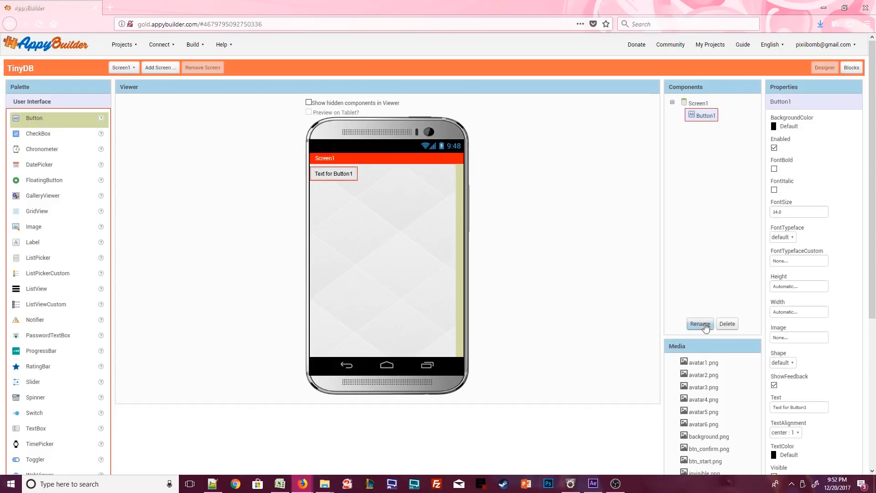
click(700, 324)
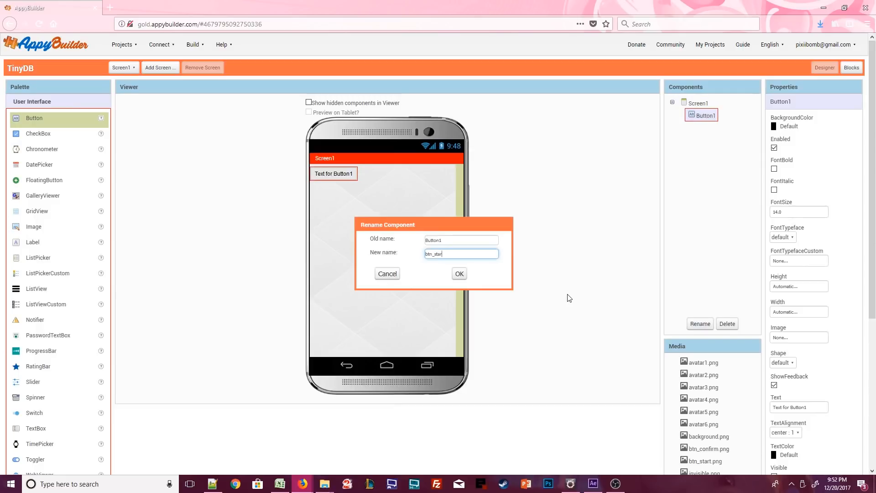
click(458, 273)
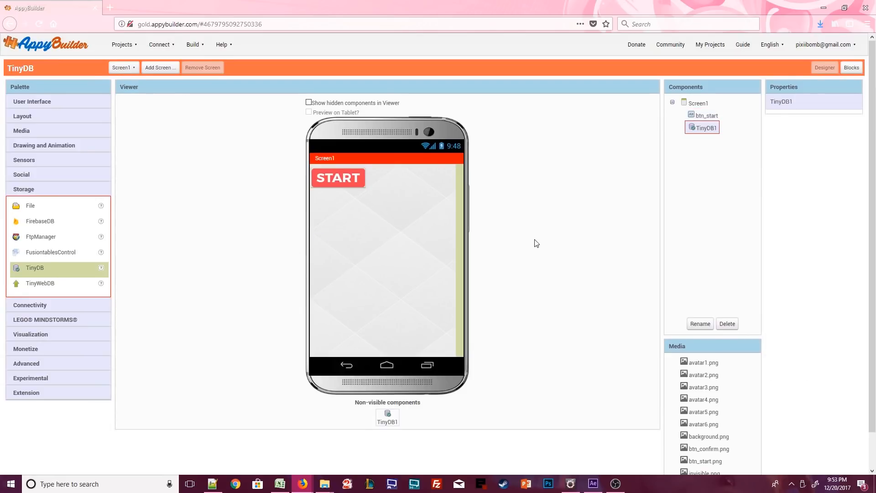
- Rename TinyDB1 to Database, then give Screen1 a gray action bar and centered alignment
click(700, 324)
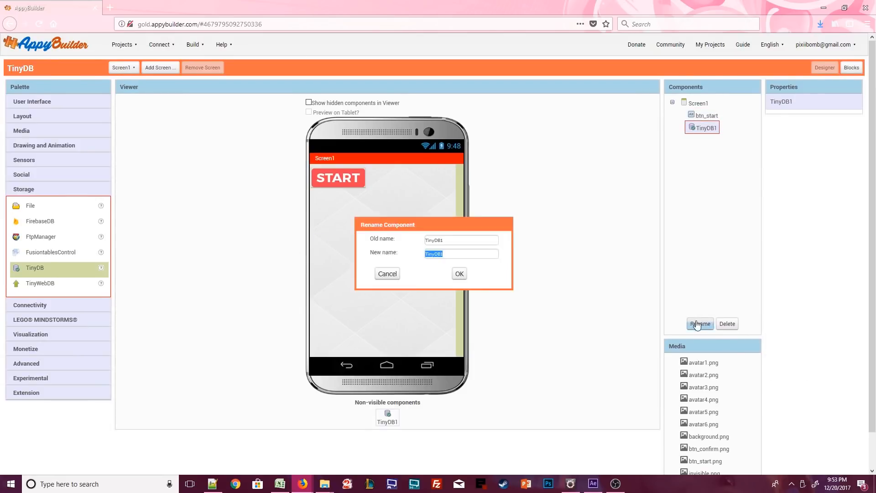
click(459, 273)
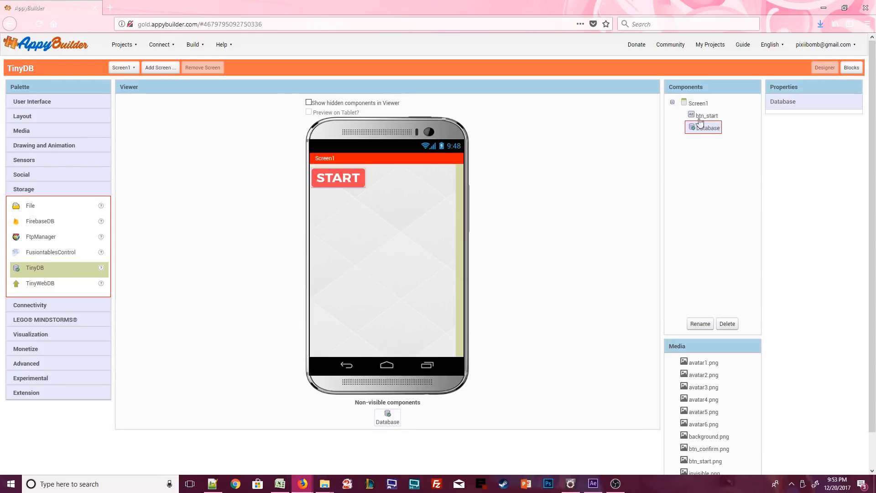
click(802, 153)
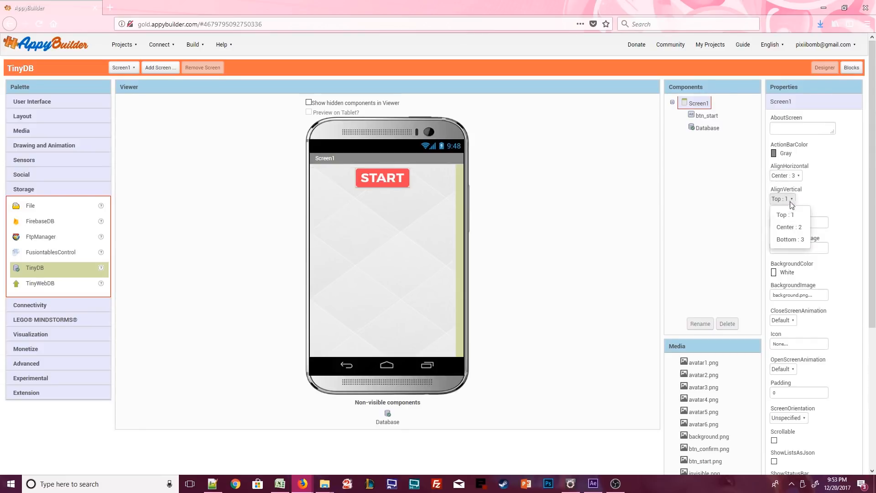
click(789, 227)
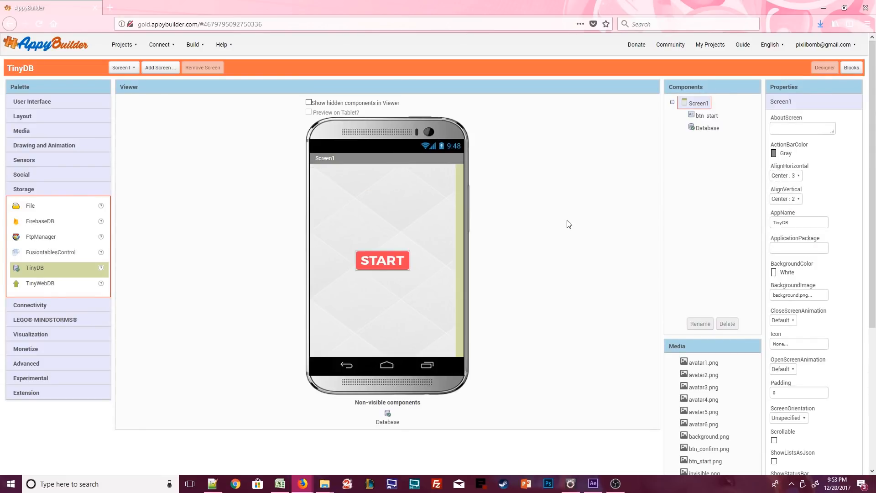
click(122, 67)
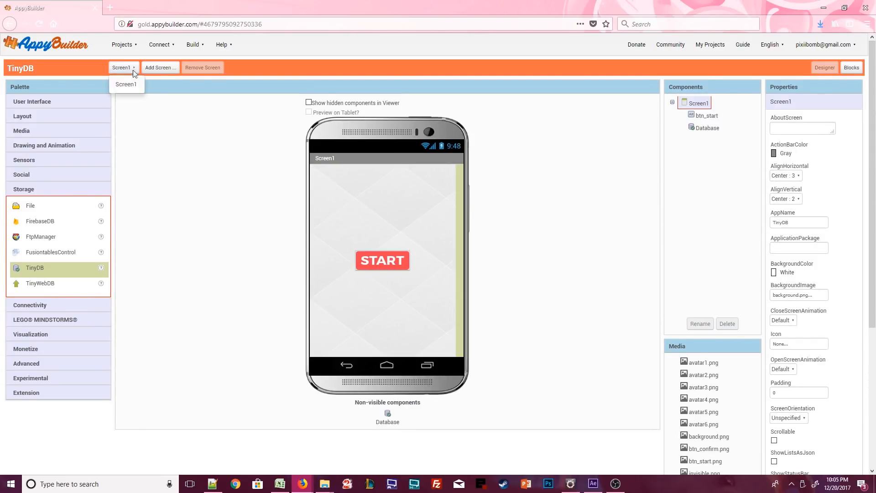
- Give the Welcome screen a gray action bar and the background.png image
click(159, 67)
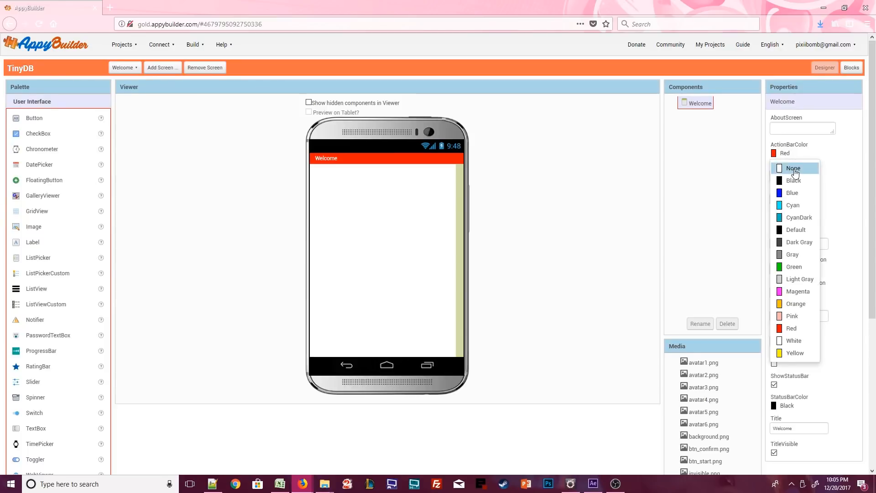
click(794, 255)
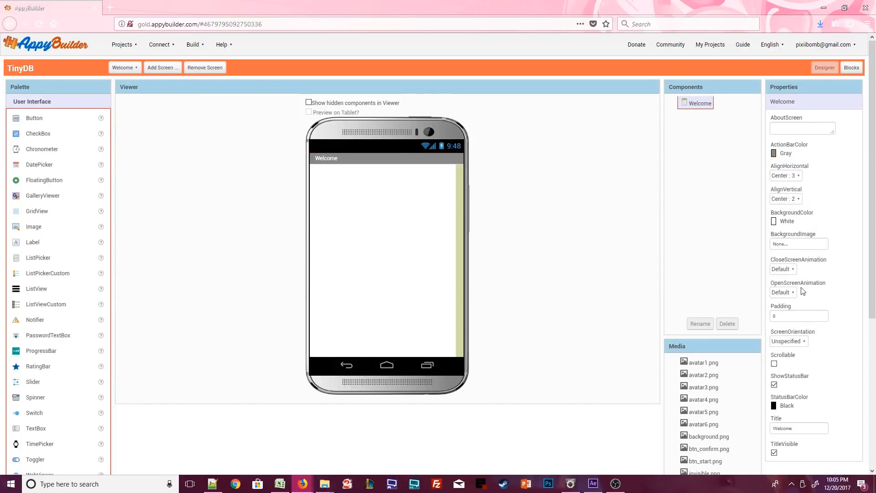
click(799, 243)
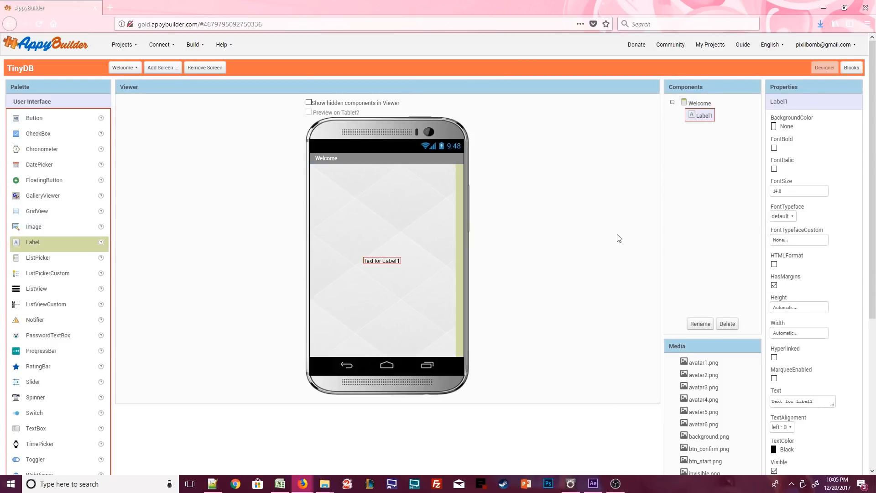
- Add a label reading 'Select Your Spirit Animal:'
text(Select Yo)
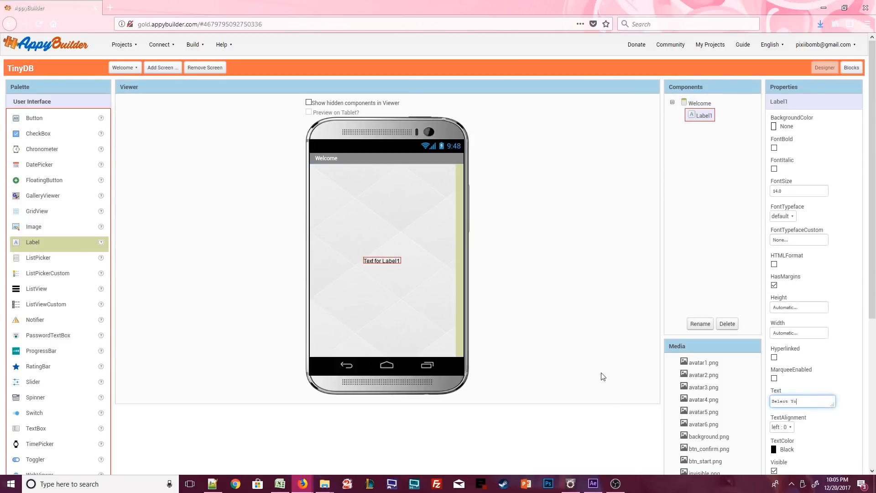
text(Animal:)
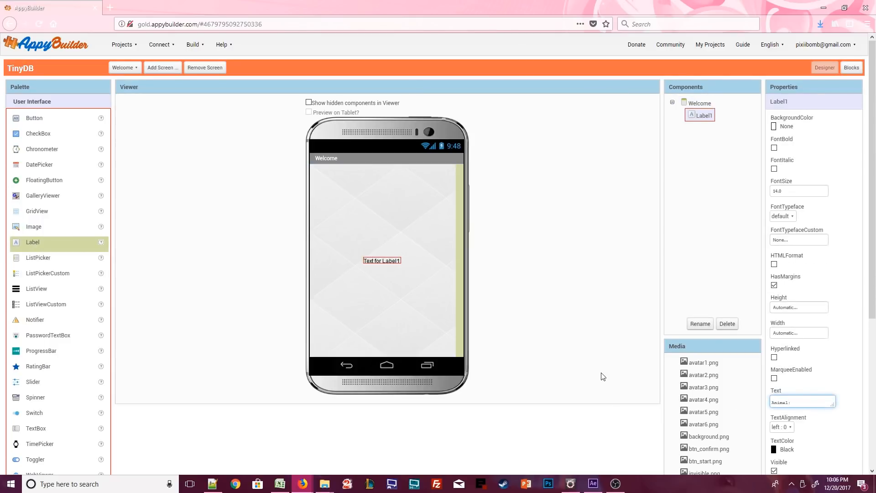
text(Select Your Spirit Animal:)
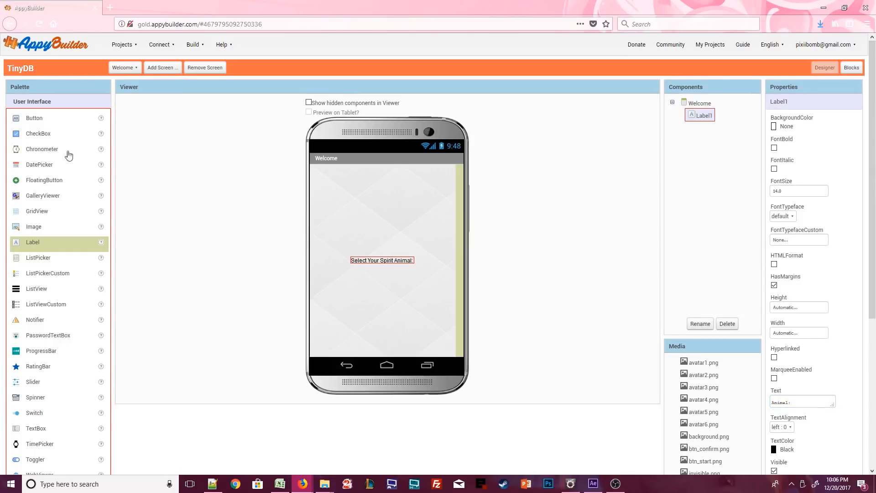
- Add a TableArrangement below the label with 3 rows
click(23, 116)
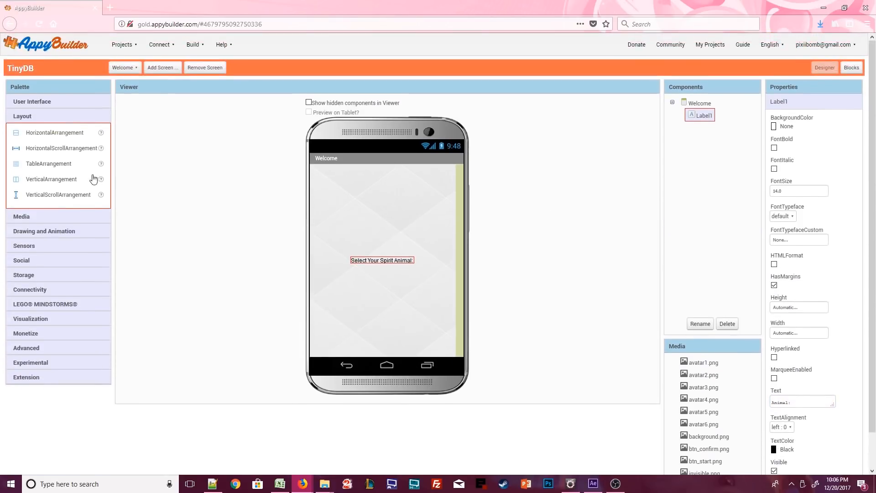
drag(49, 164, 381, 266)
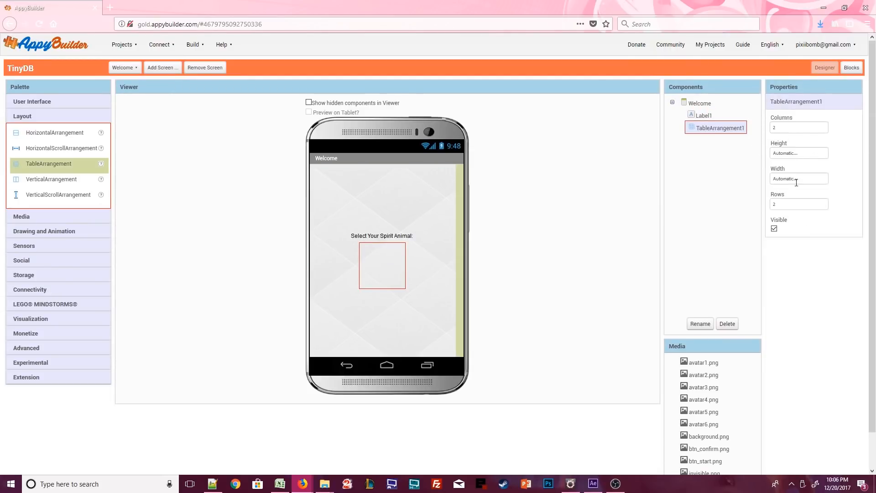
text(3)
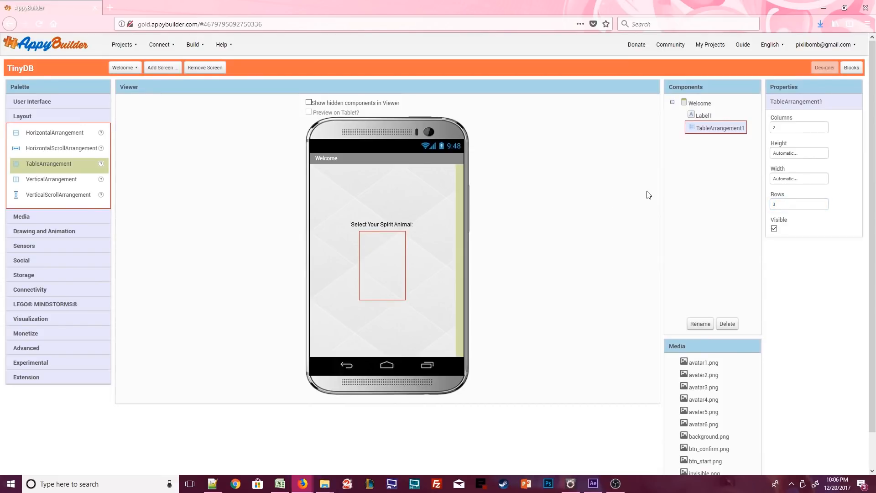
- Fill the table cells with buttons from the User Interface group
click(32, 102)
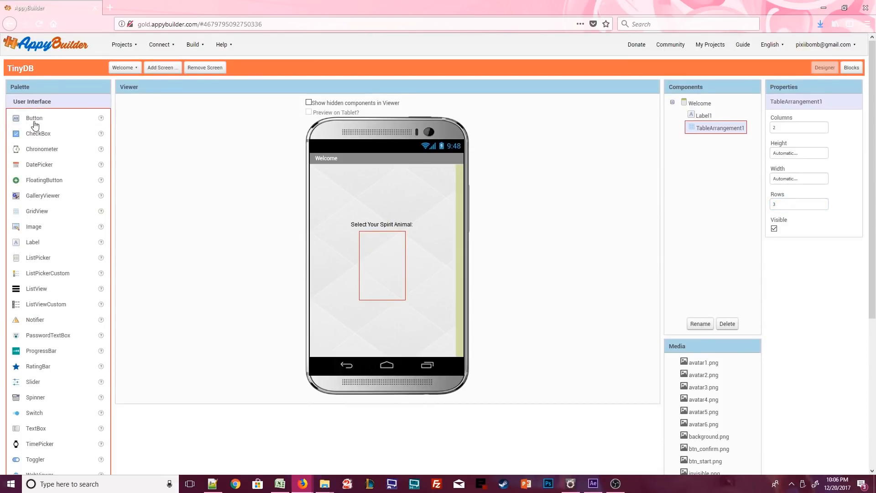
drag(34, 118, 394, 246)
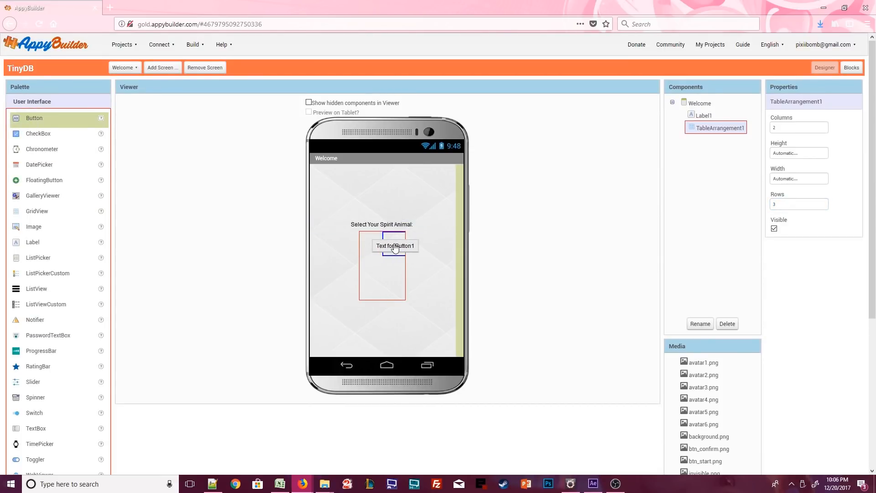
drag(395, 246, 385, 286)
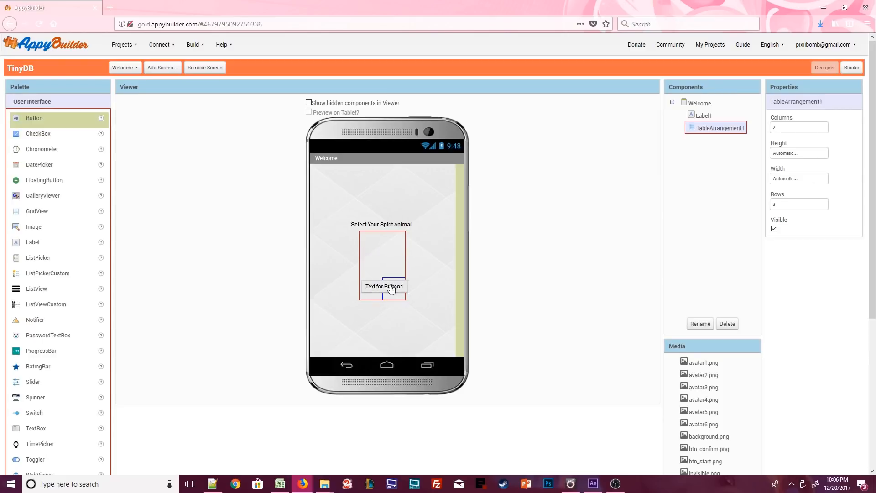
drag(391, 287, 370, 242)
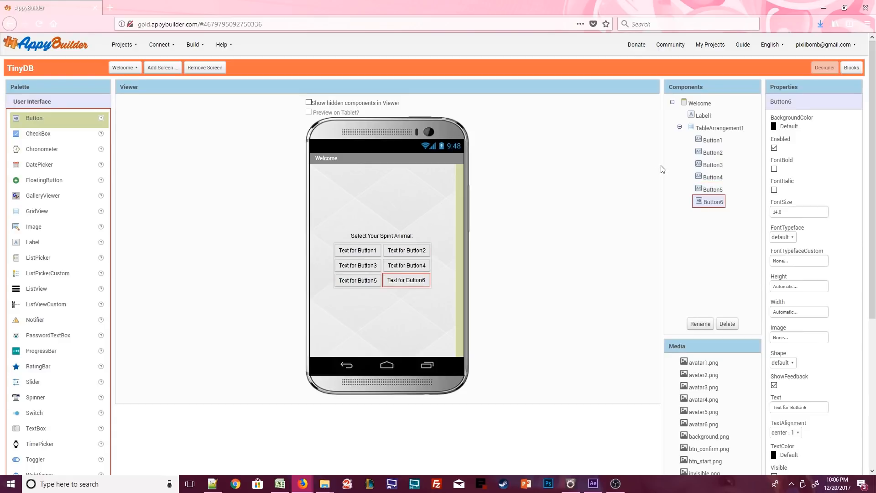
mouse_move(688, 156)
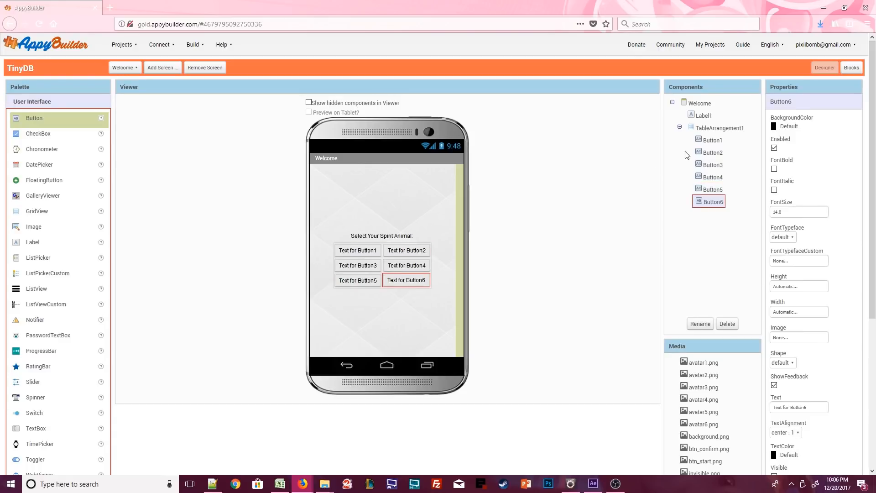
- Make Button1 100 by 100 pixels with the avatar1.png image
click(712, 140)
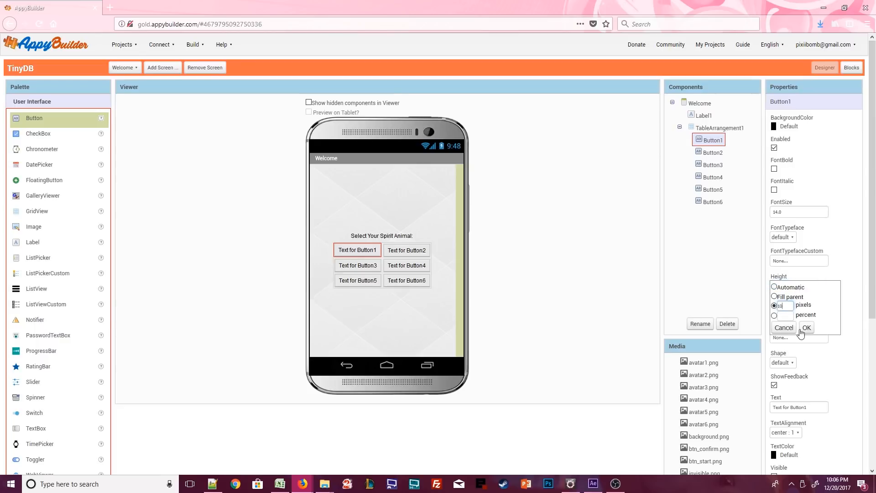
click(807, 328)
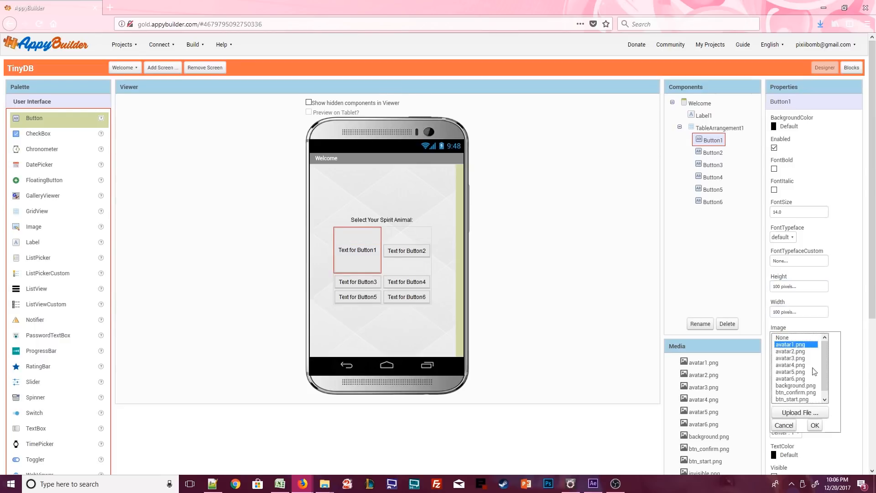
click(814, 425)
text(btn_confi)
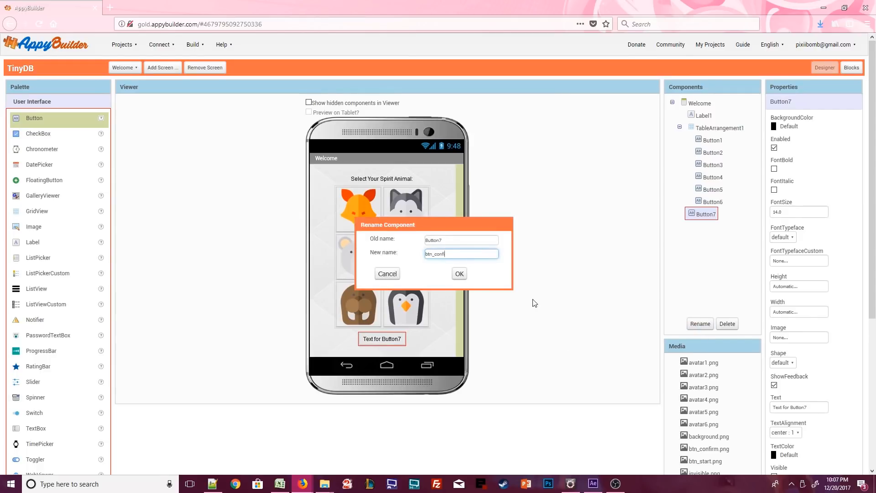
- Rename Button7 to btn_confirm and add a TinyDB component renamed Database
click(459, 274)
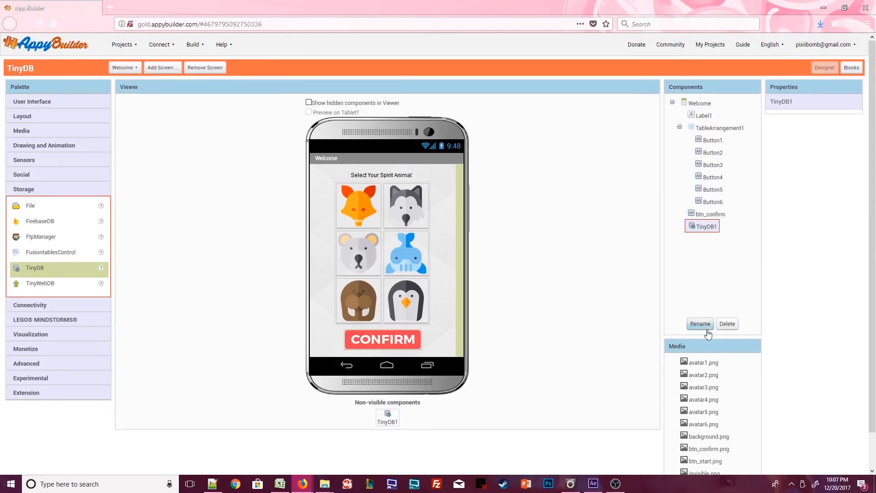
click(699, 323)
text(Database)
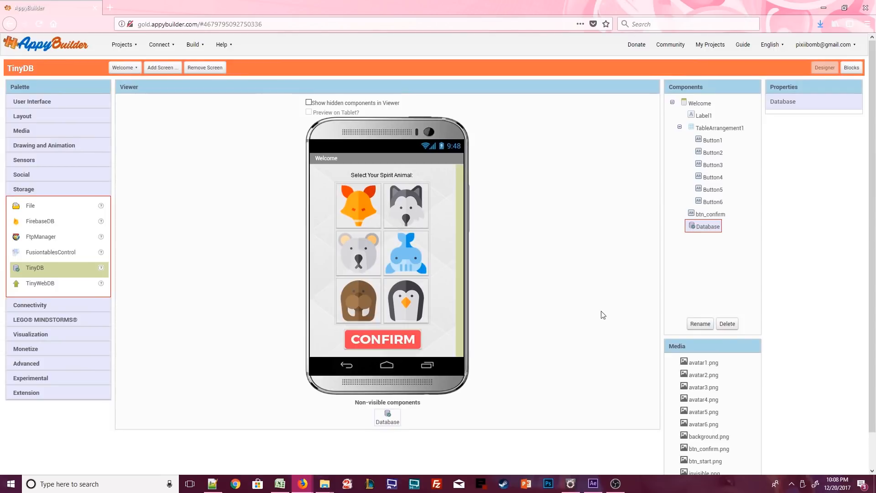
click(707, 226)
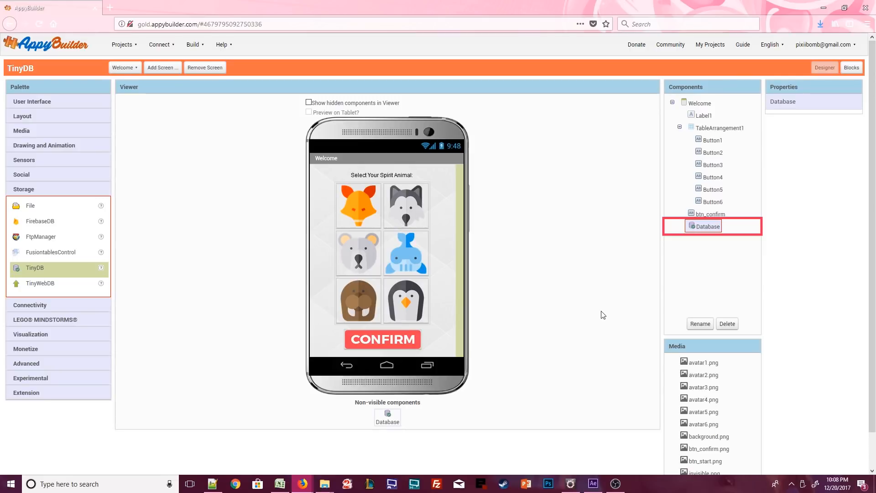
click(708, 226)
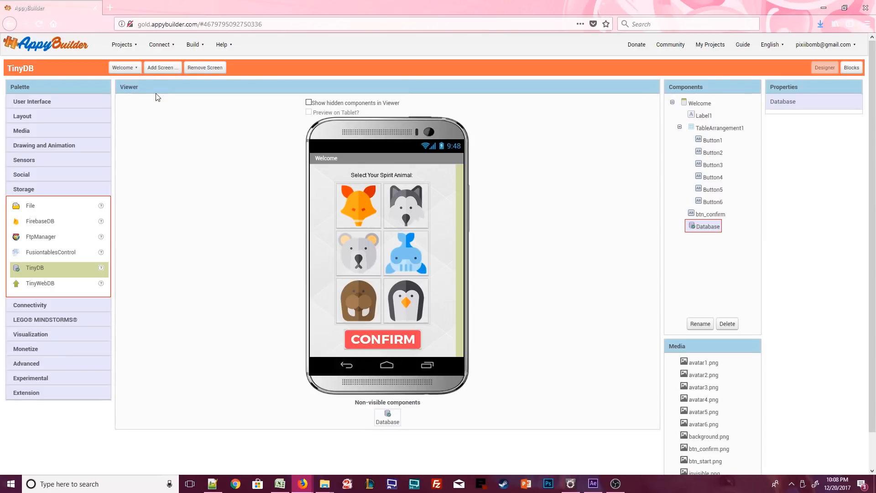
- Create the Main screen and set its background to background.png
click(162, 67)
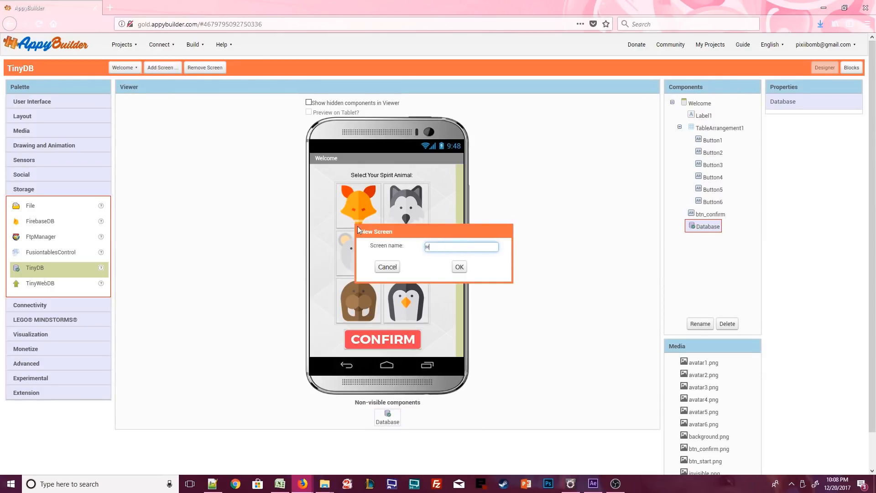
click(458, 267)
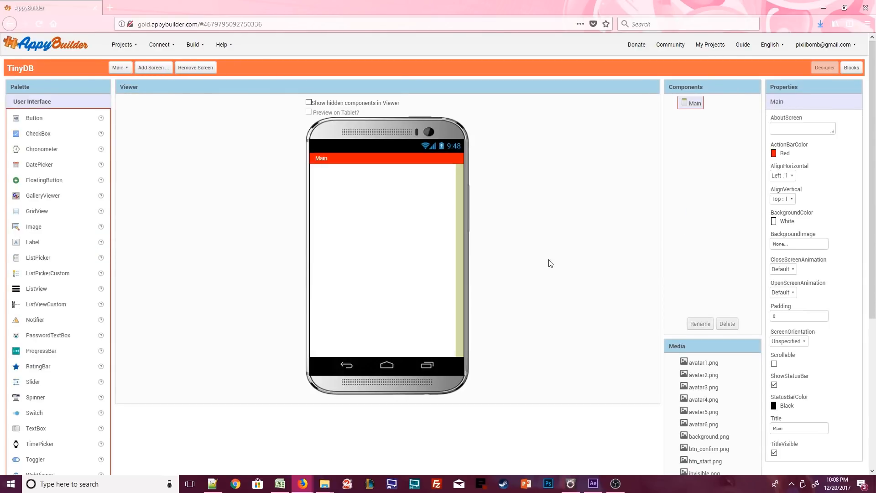
mouse_move(581, 193)
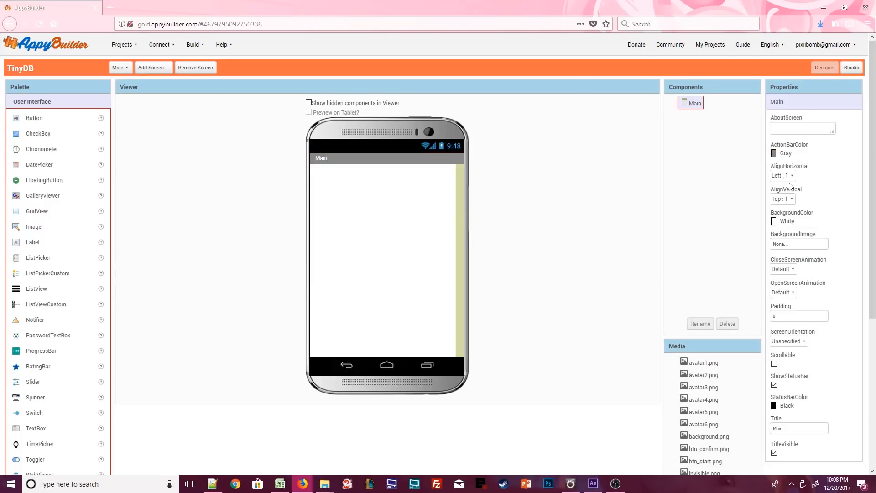
click(799, 243)
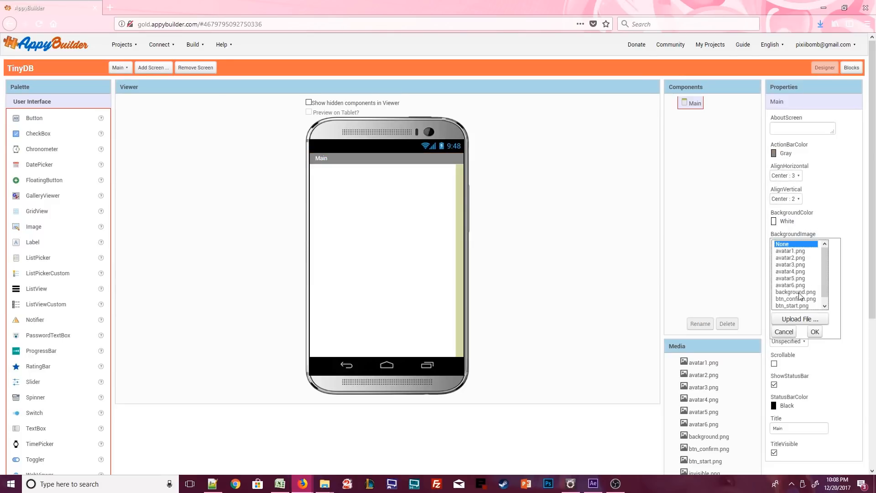
click(814, 331)
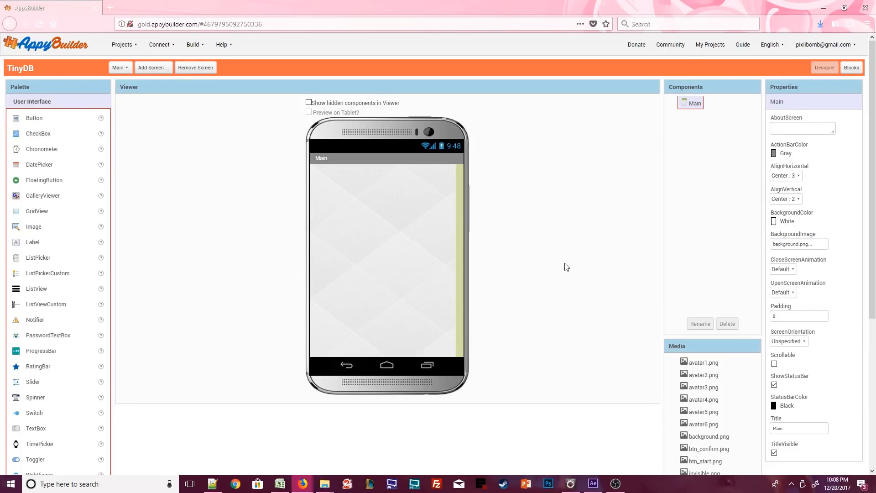
- Add an Image, a Label and a TinyDB renamed Database to Main
drag(34, 227, 383, 169)
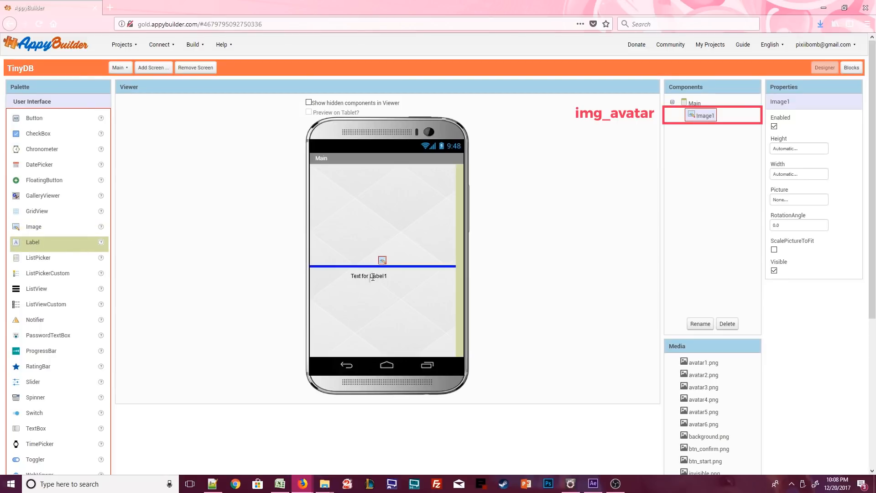
click(382, 266)
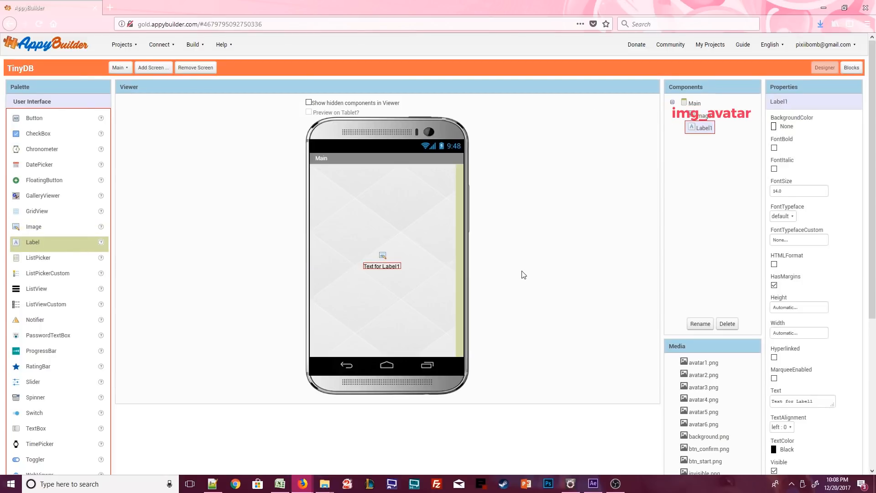
scroll(down, 3)
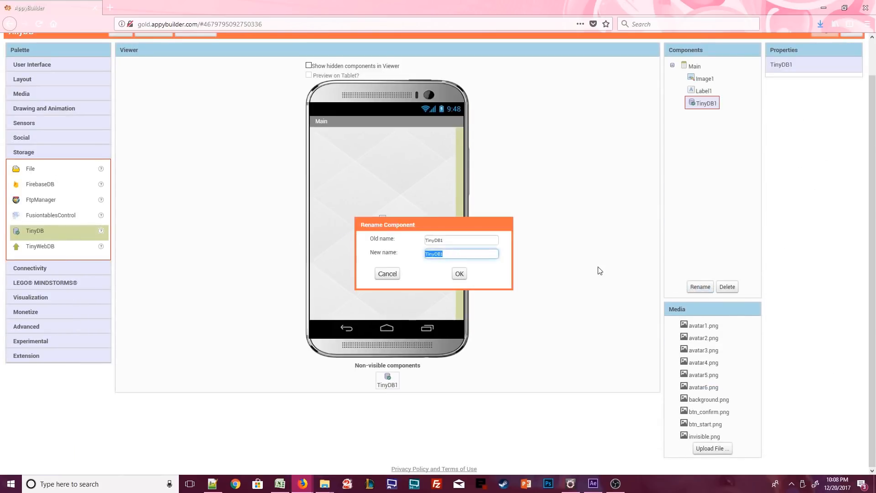
click(459, 273)
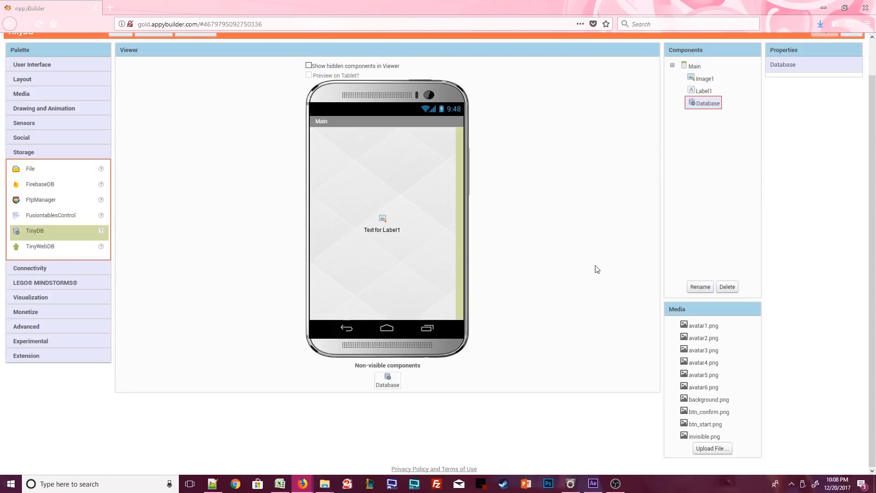
mouse_move(612, 280)
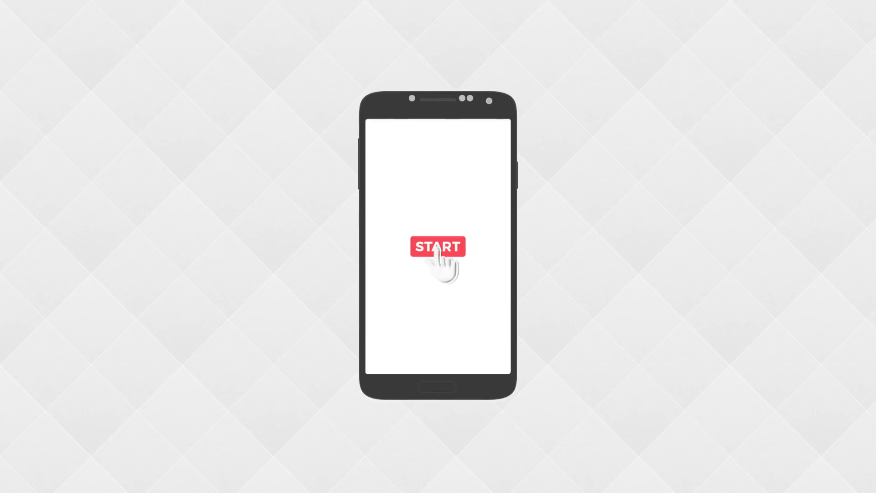
click(438, 246)
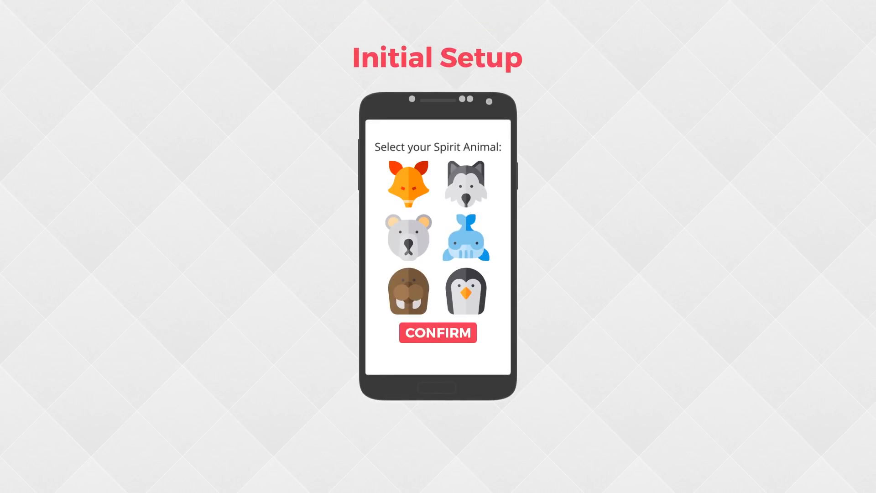
click(467, 293)
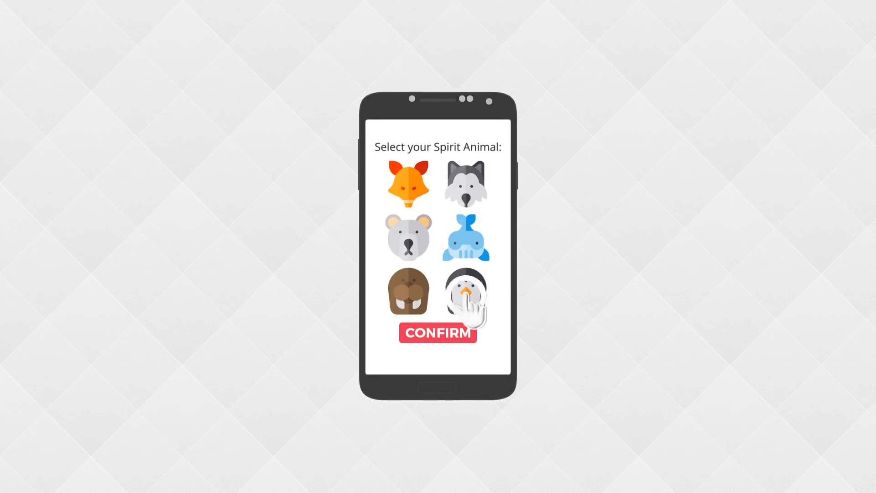
click(438, 333)
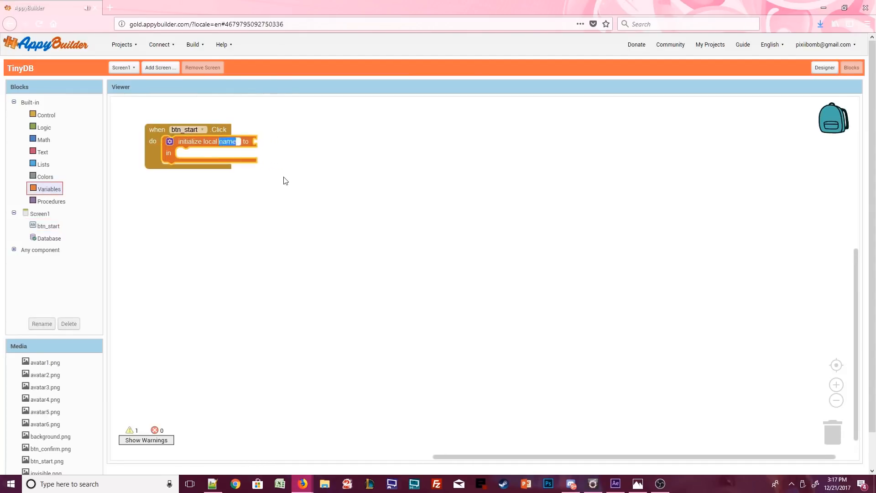
- Initialize local initialSetup from Database.GetValue tag 'initialSetup' with default true
text(initialSetup)
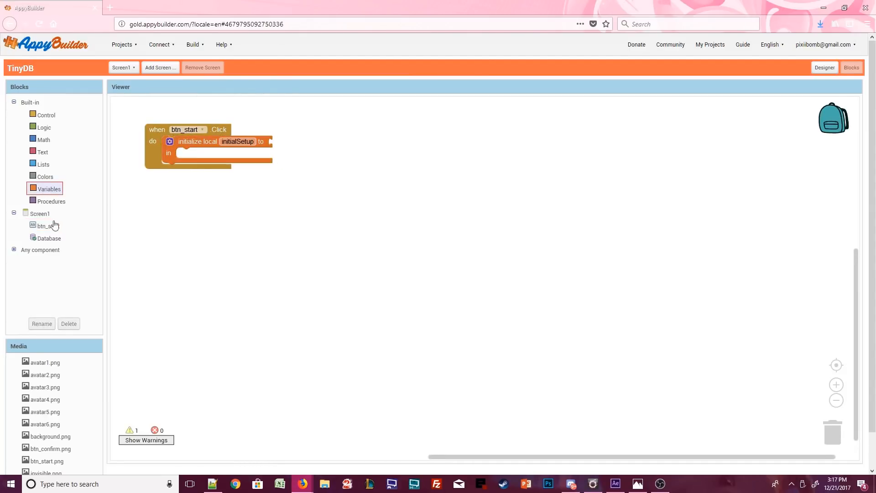
click(49, 238)
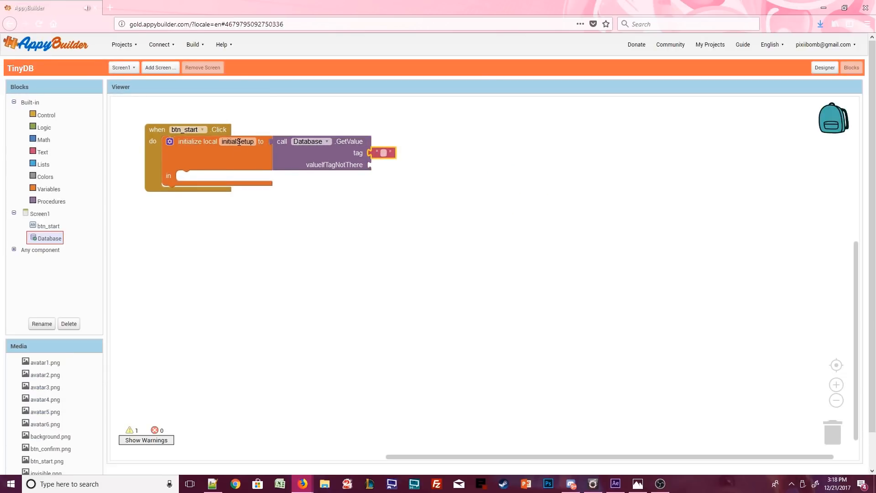
text(initialSetup)
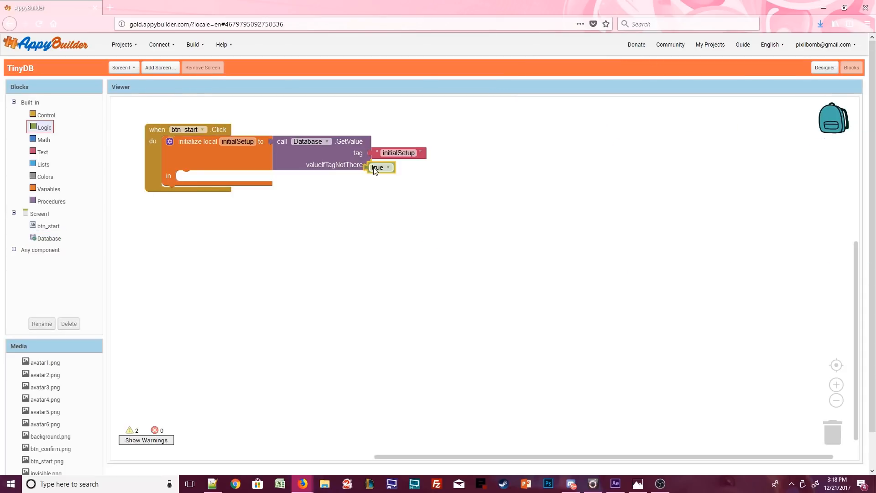
click(379, 167)
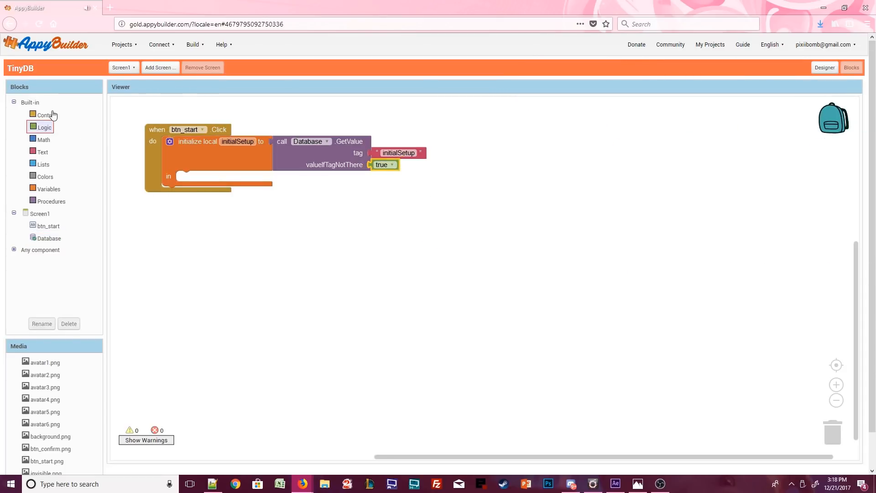
- Add an if / else-if condition opening Welcome when true and Main when false
click(43, 127)
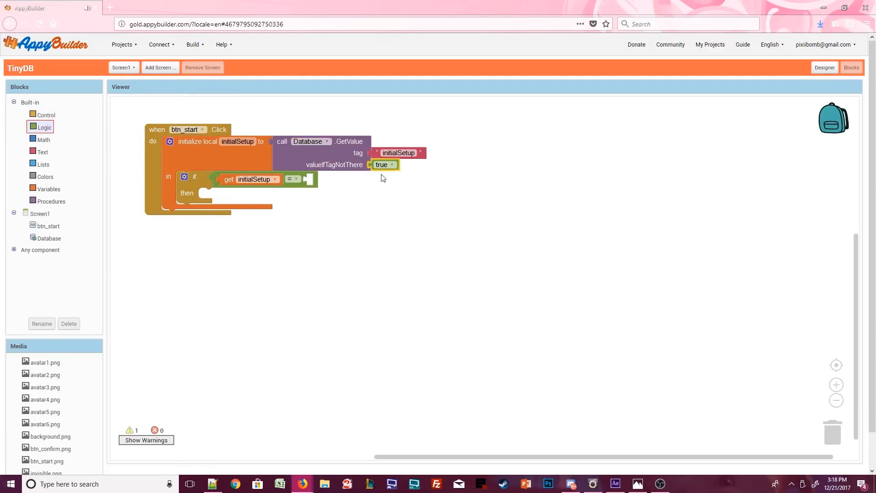
click(43, 151)
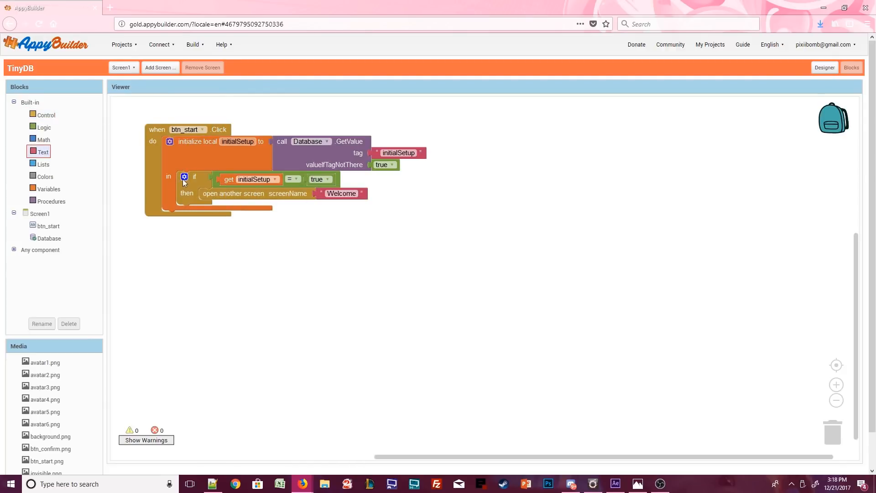
click(184, 176)
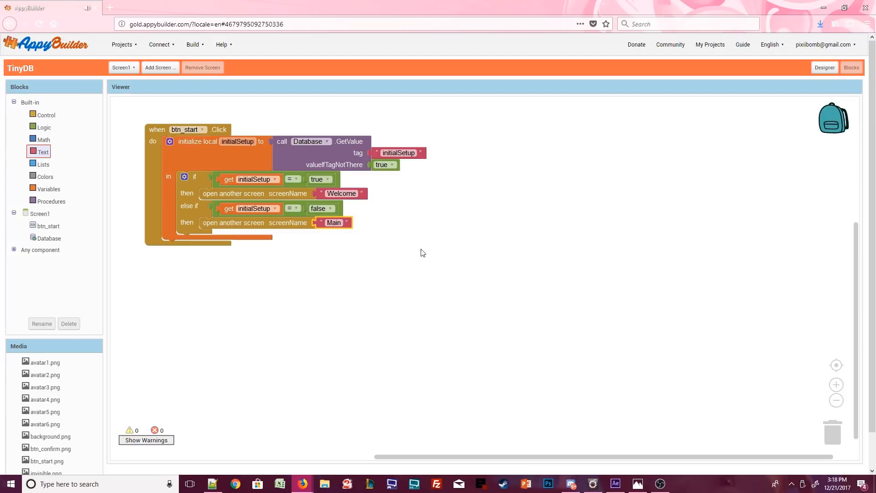
click(122, 67)
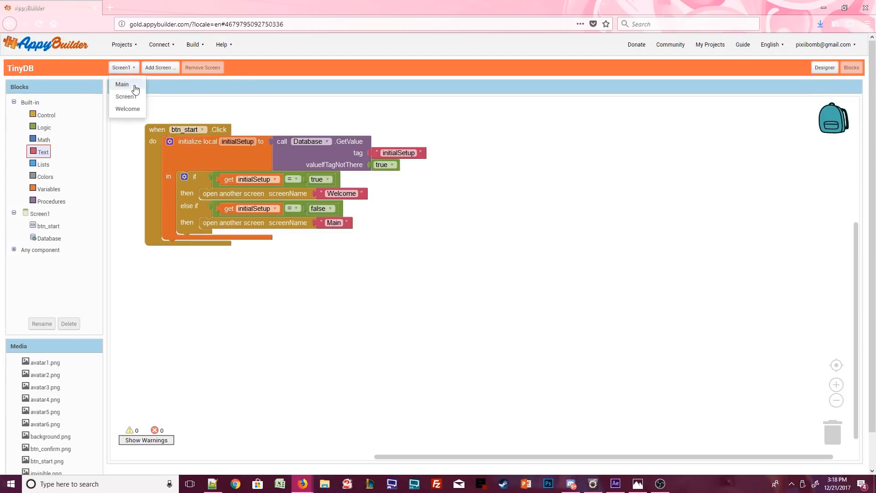
- Add a Database.StoreValue call to the Welcome.Initialize event
click(128, 109)
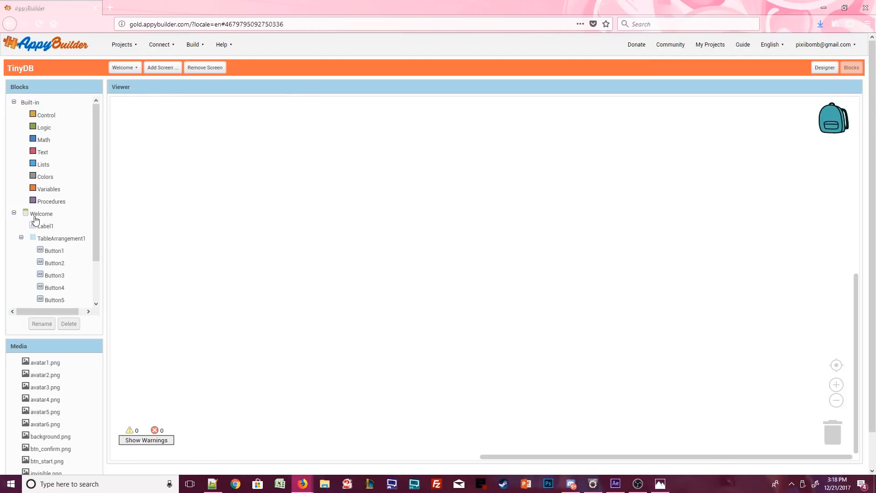
click(41, 214)
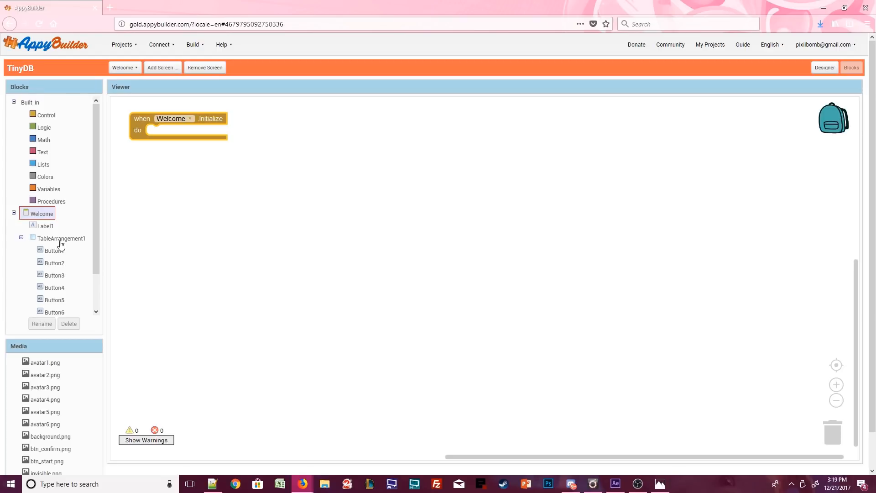
click(50, 299)
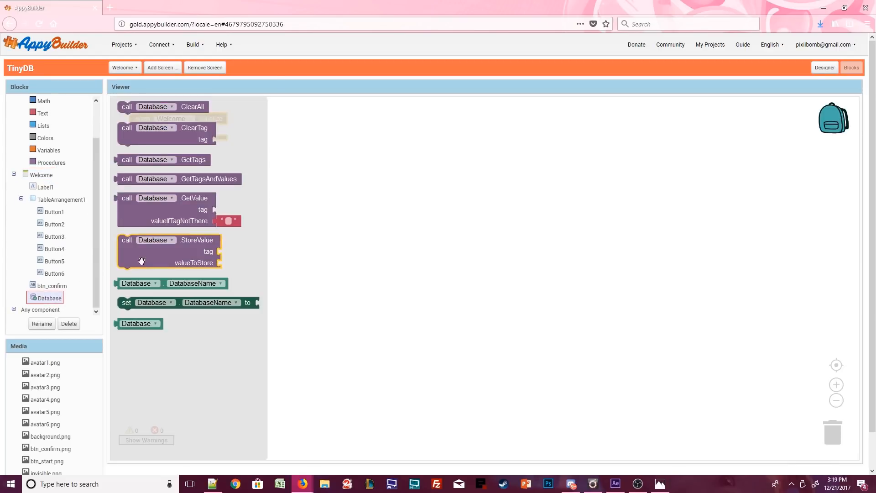
click(42, 113)
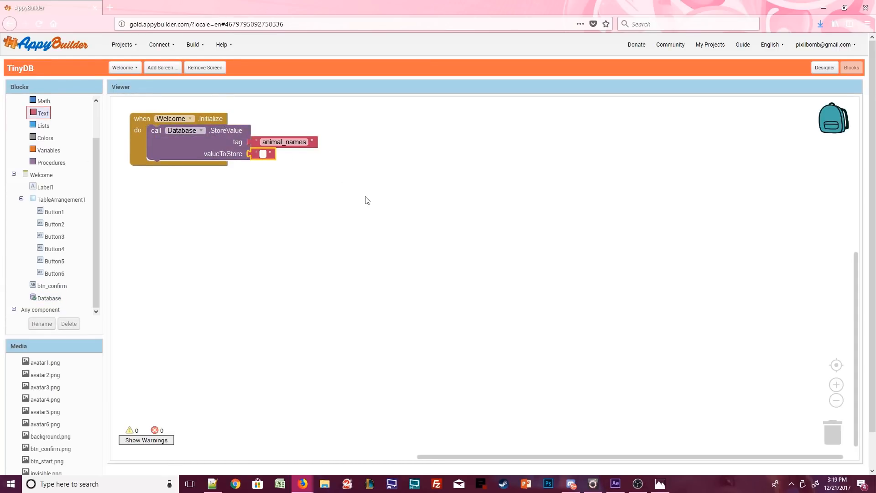
- Store 'Fox, Wolf, Bear, Whale, Walrus, Penguin' under animal_names and start a new procedure
text(Fox, Wol)
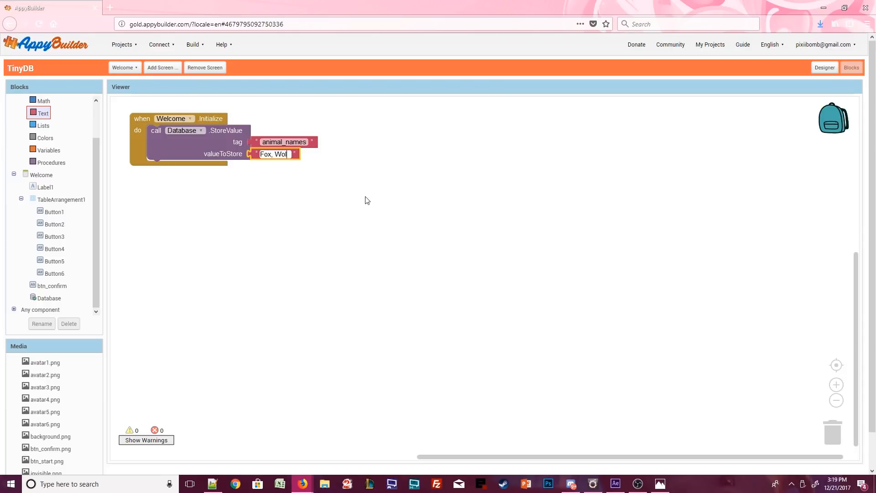
text(f, Bear, Whale, Walrus)
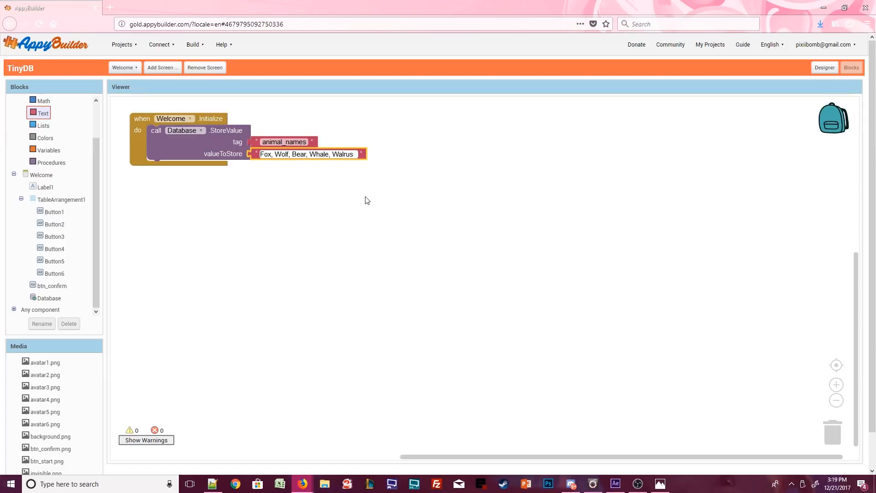
text(, Penguin)
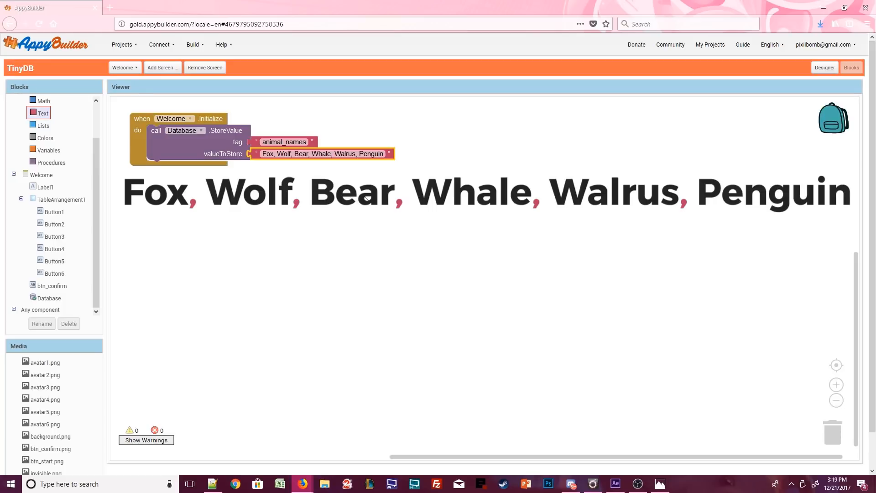
click(52, 163)
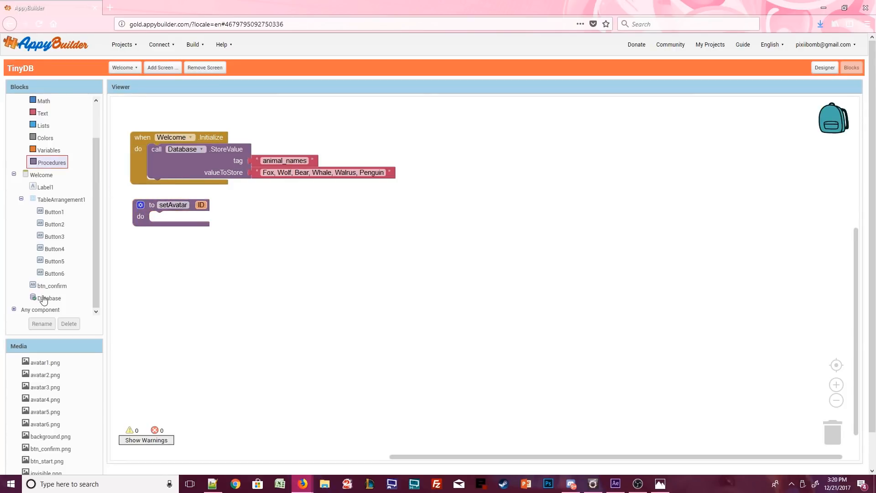
- In setAvatar, store tag 'avatar' as the join of avatar, ID and png
click(42, 113)
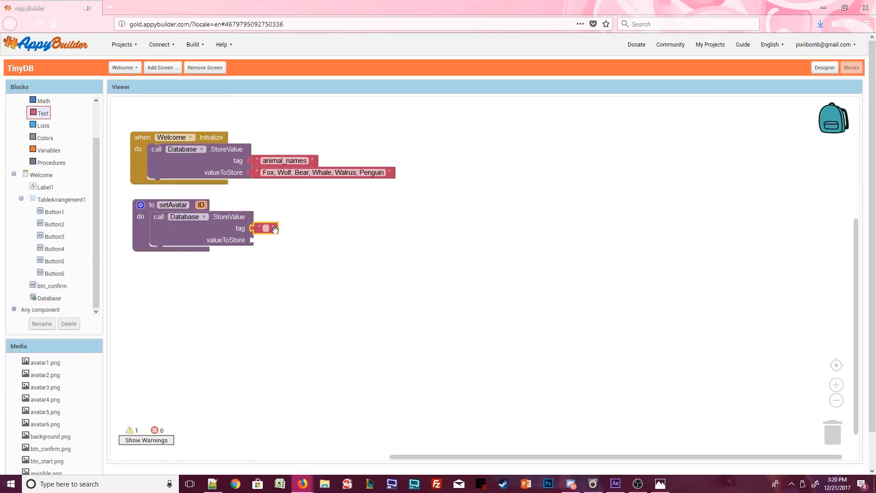
text(avatar)
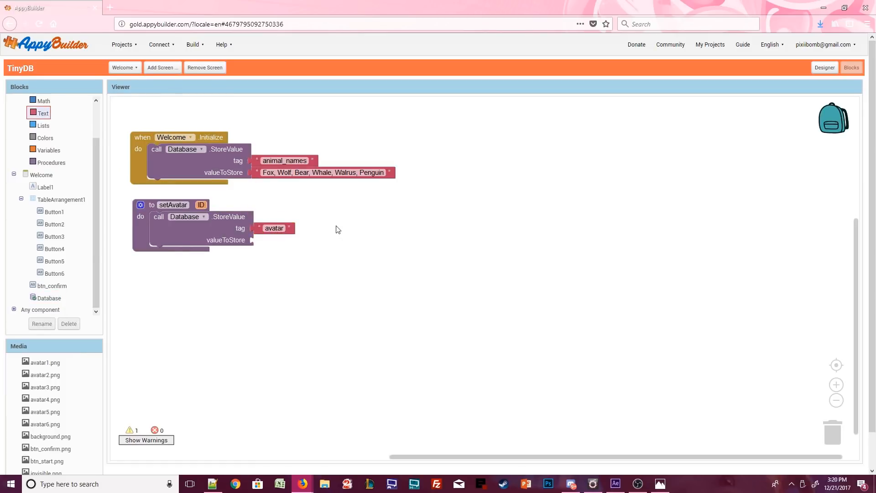
click(43, 112)
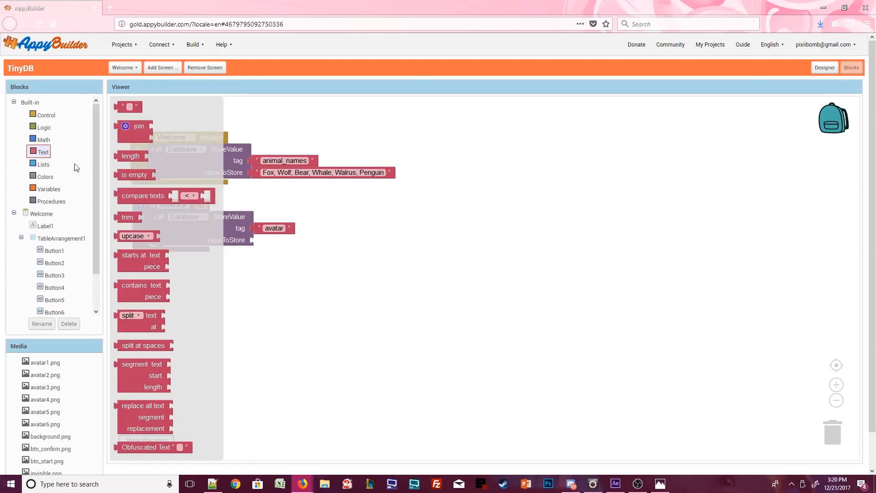
mouse_move(135, 152)
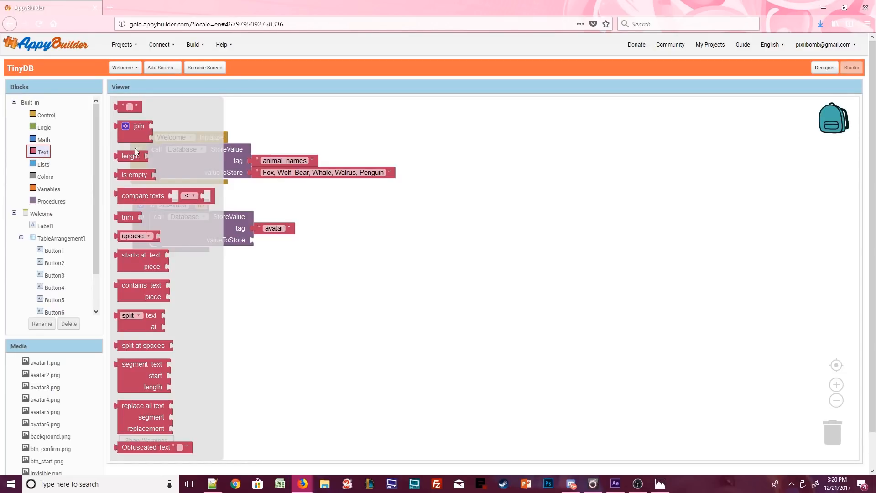
drag(139, 126, 274, 240)
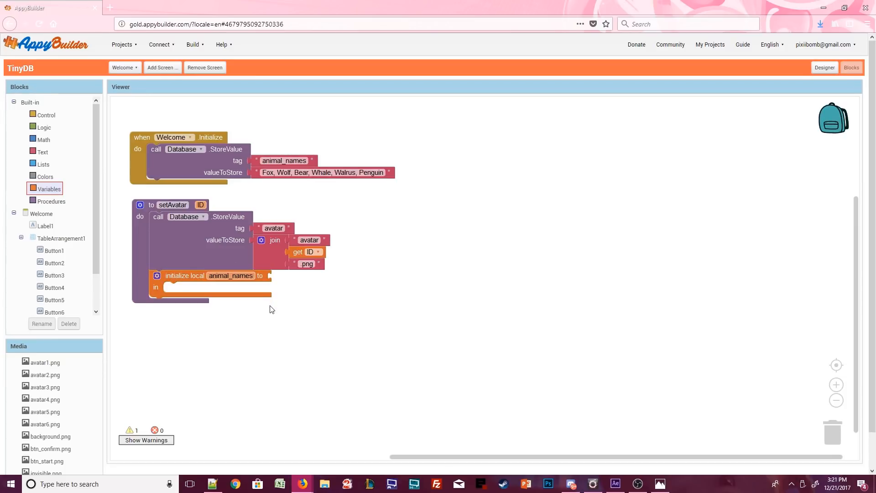
click(50, 298)
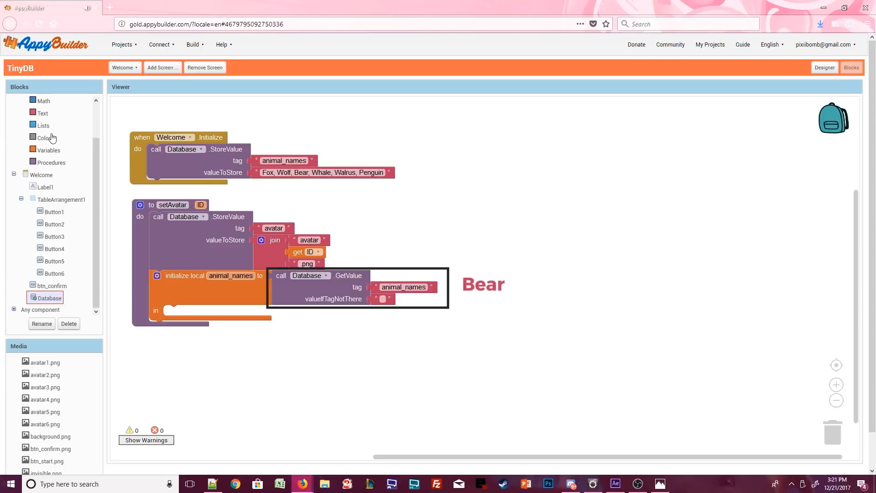
- Read animal_names as a list from CSV and set Label1.Text to 'SPIRIT ANIMAL:' plus the animal at ID
click(43, 125)
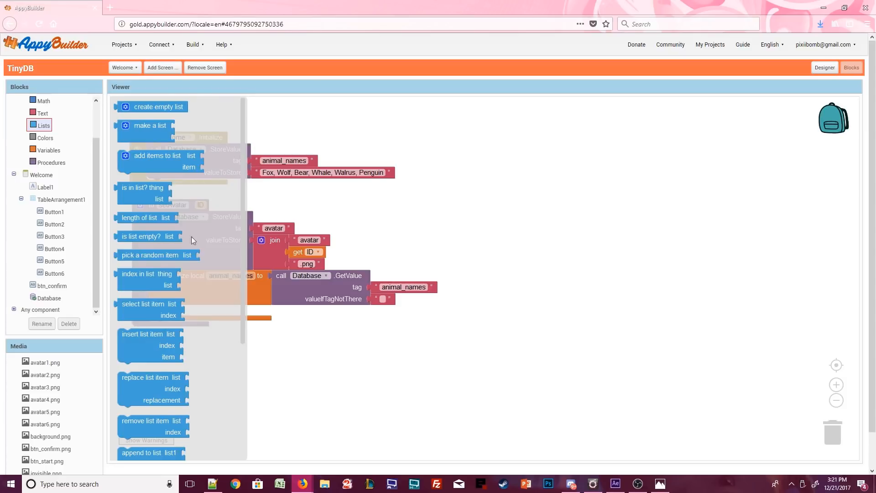
scroll(down, 3)
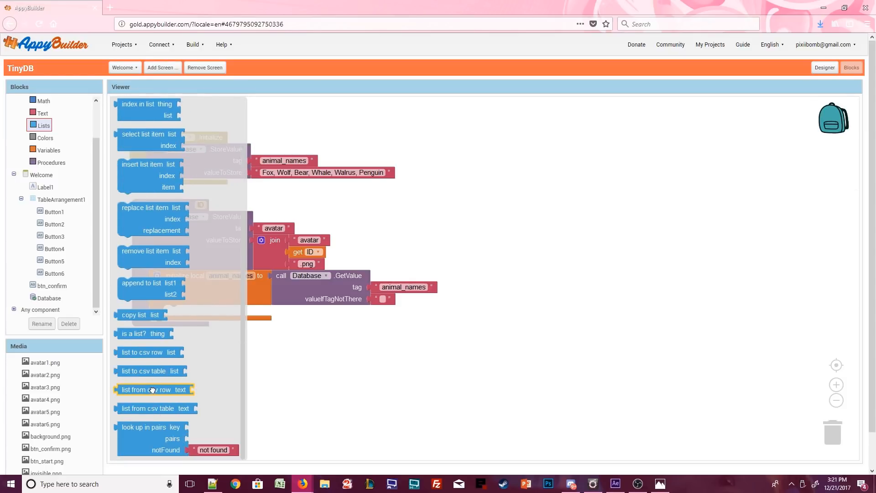
drag(154, 389, 301, 276)
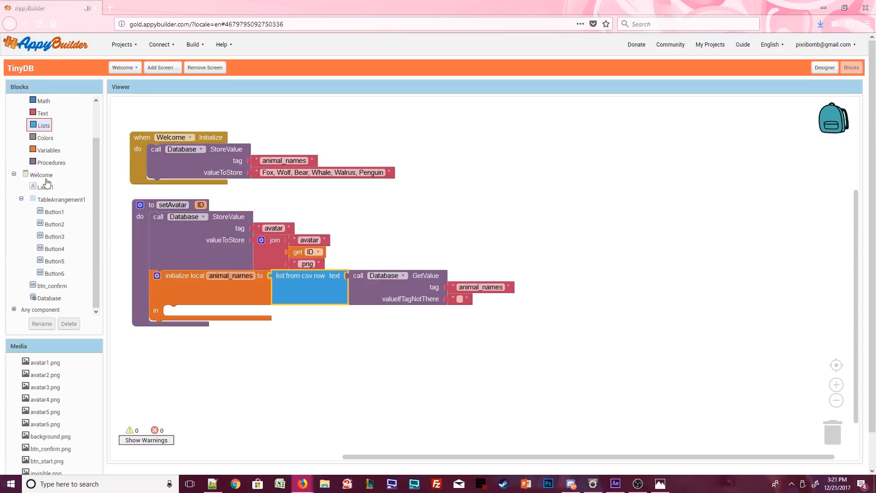
click(46, 187)
text(SPIRIT ANIMAL:)
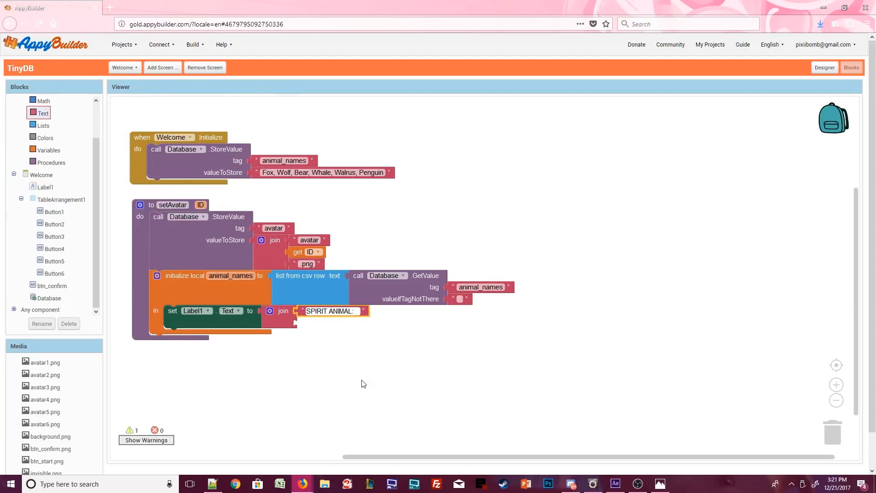
click(43, 125)
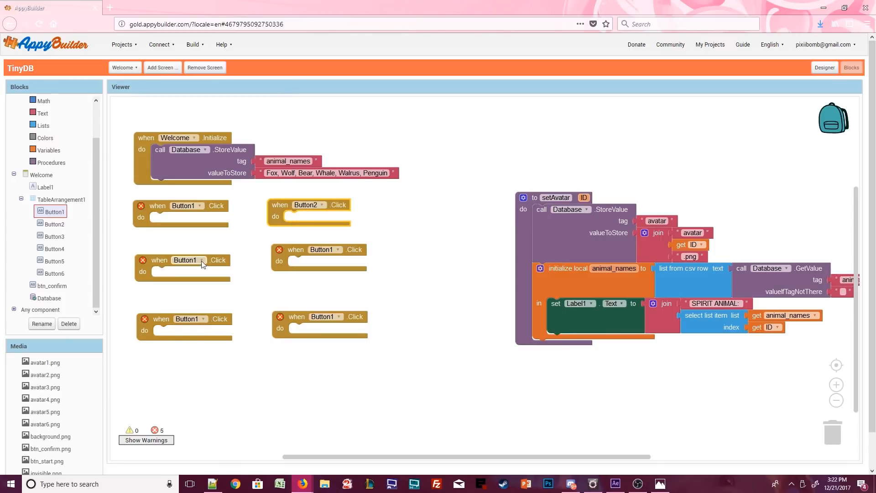
- Point the last copied Click handler's dropdown at Button6
click(338, 316)
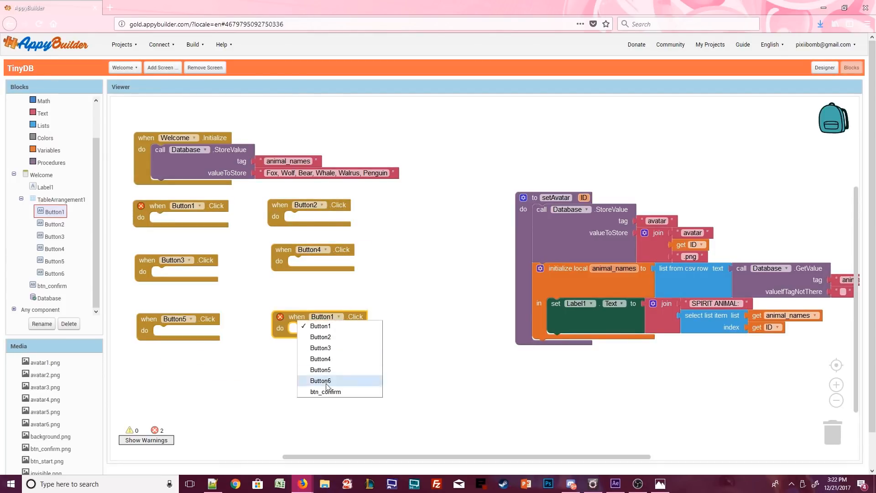
click(321, 381)
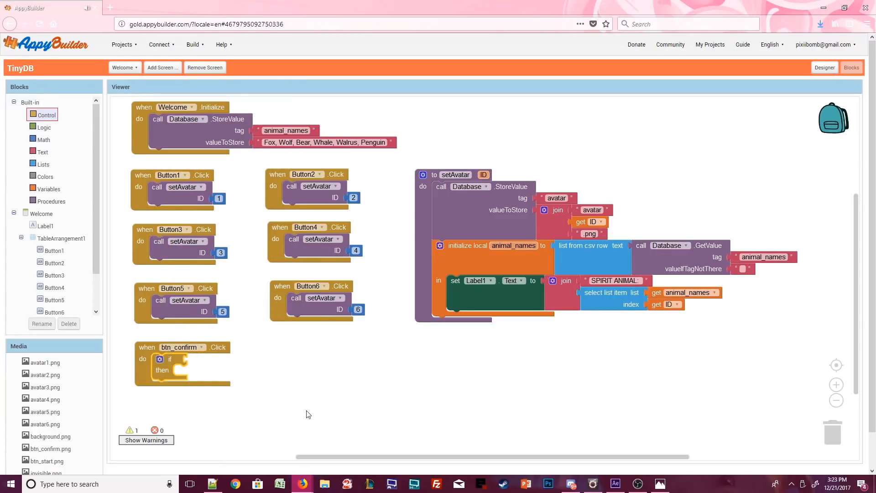
- In btn_confirm.Click, warn 'Please select a Spirit Animal' when avatar is empty, with an else branch
click(44, 126)
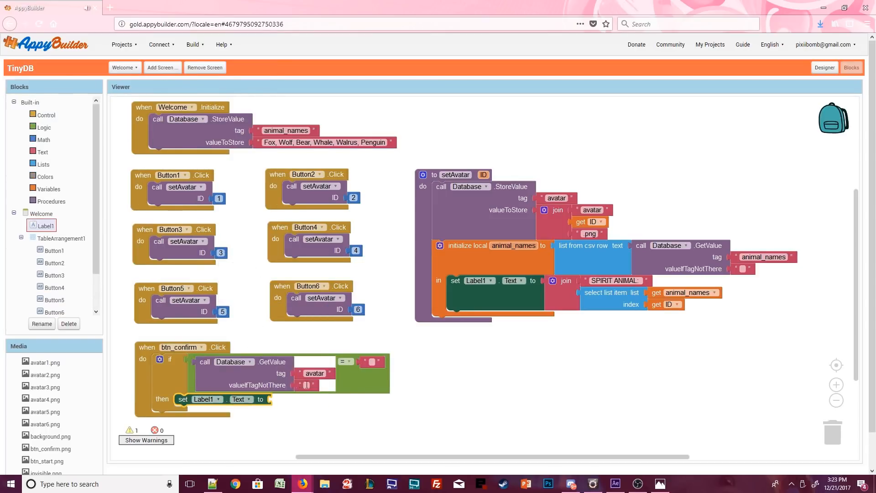
text(Please select a Spirit Animal)
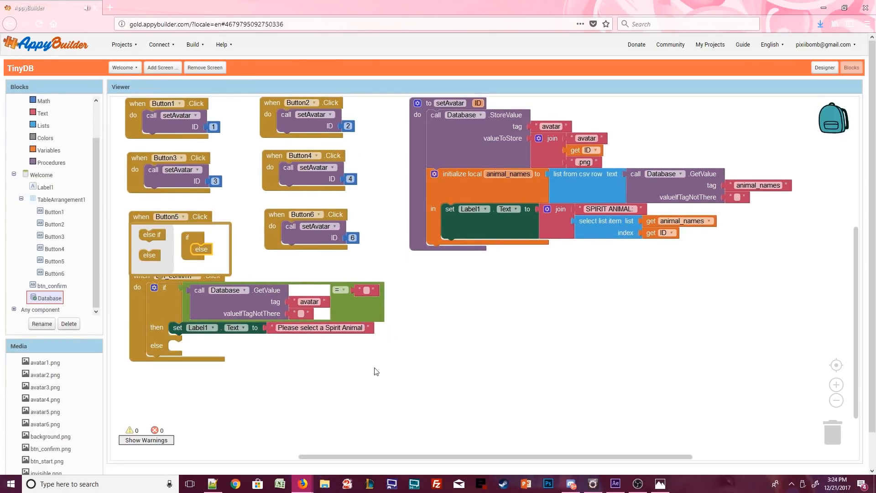
click(51, 297)
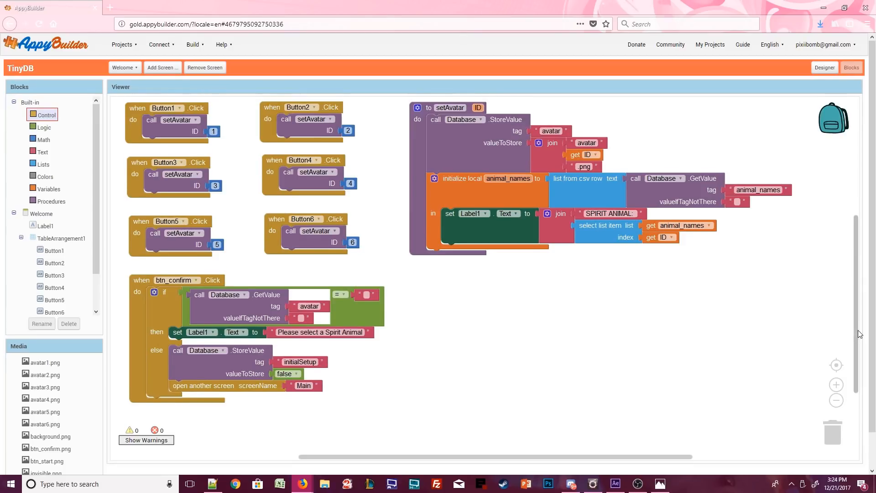
- Add Main.Initialize with the pasted label/join blocks and extra local variables
scroll(down, 3)
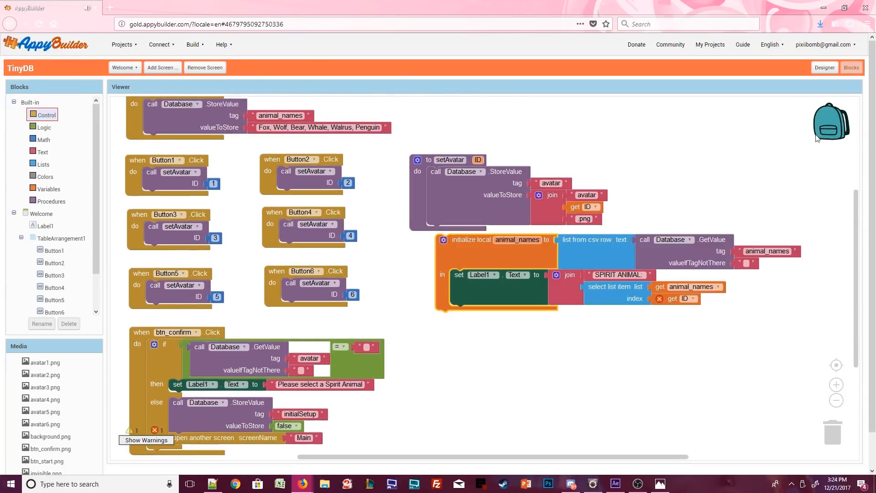
click(125, 67)
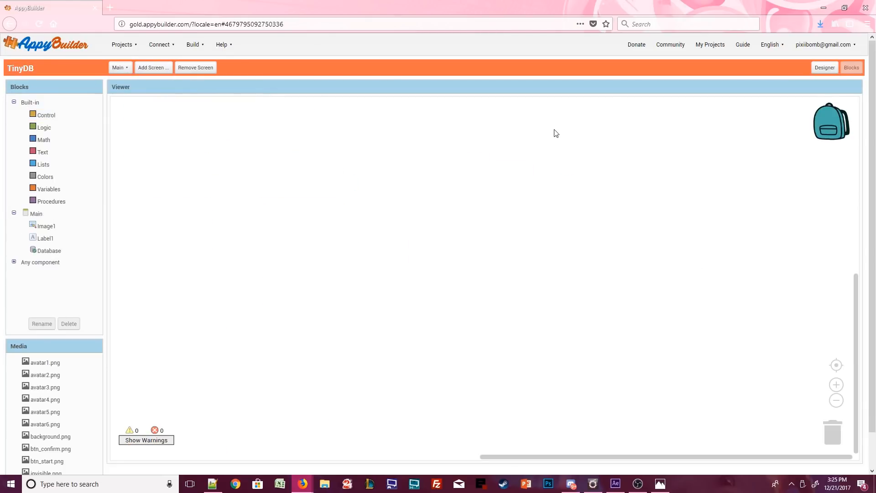
mouse_move(35, 215)
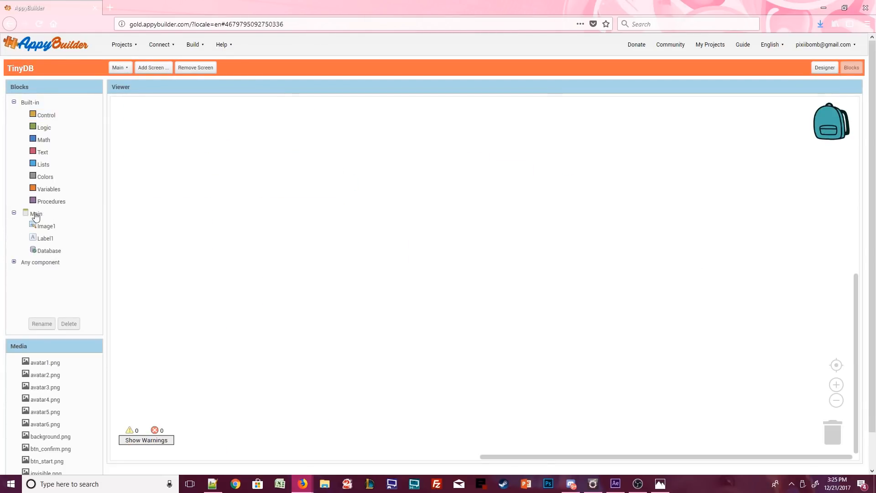
click(36, 214)
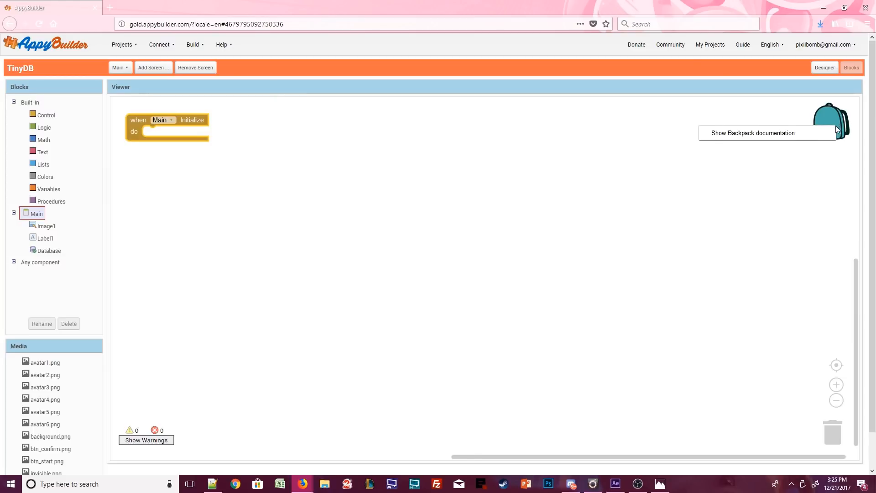
mouse_move(796, 118)
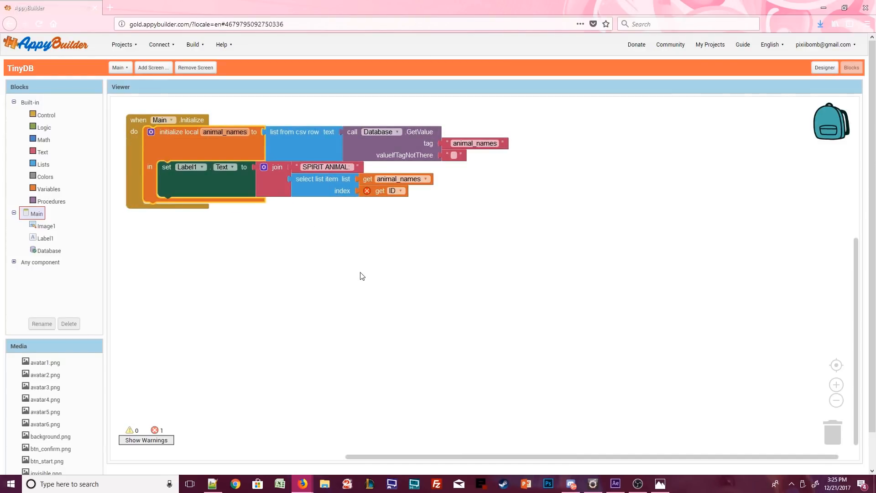
click(150, 131)
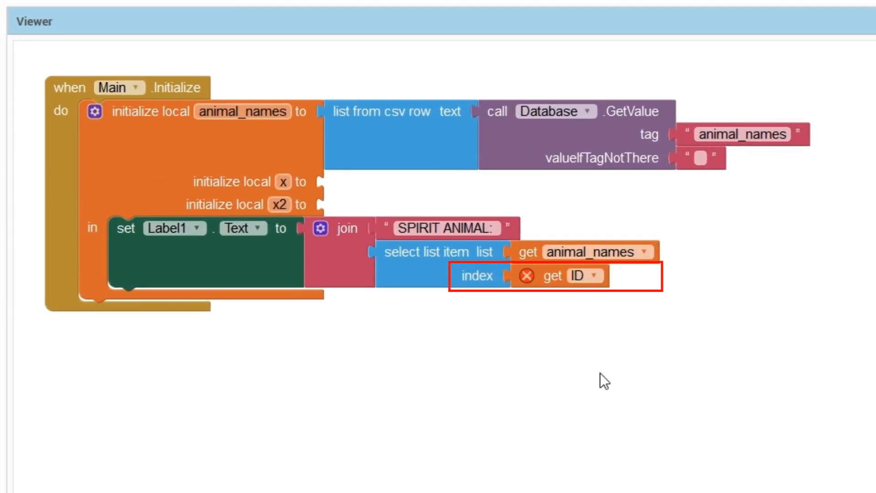
- Repoint the ID index reference and rename the locals to avatar and ID
click(559, 275)
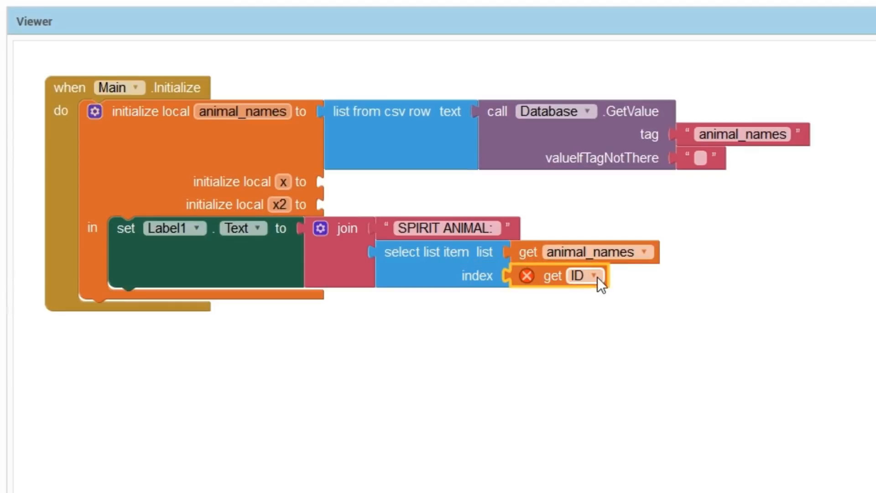
click(595, 276)
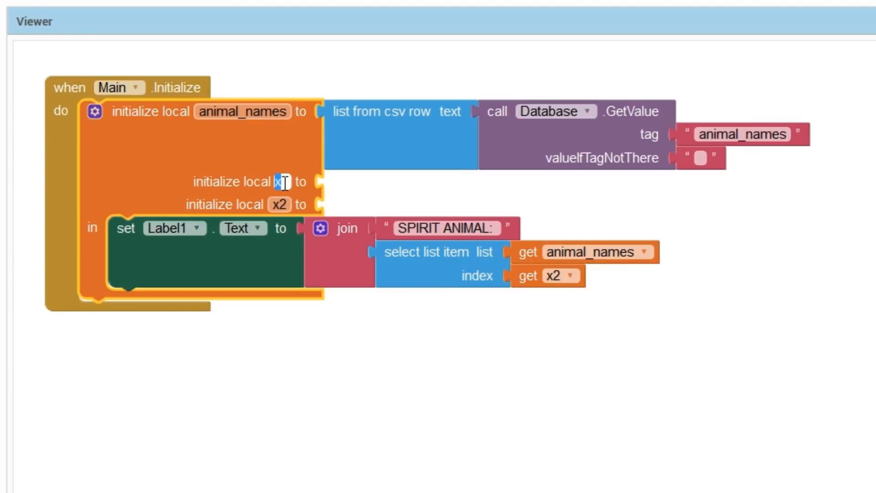
text(avat)
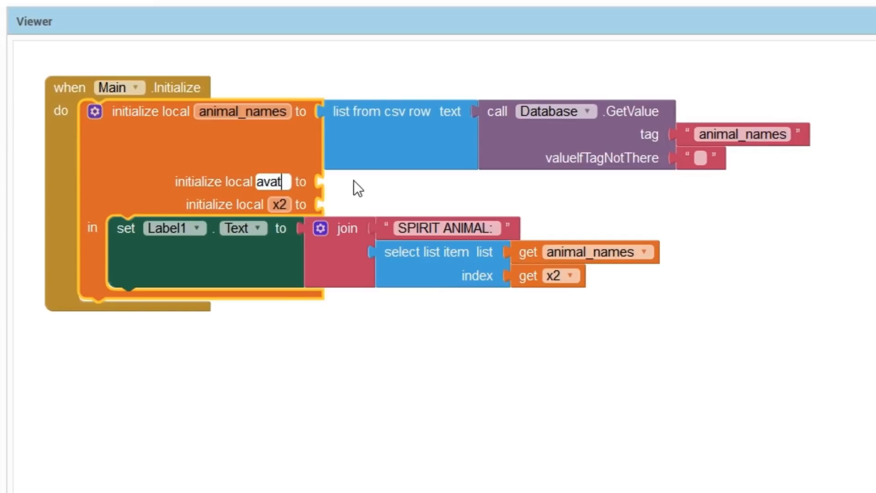
click(278, 204)
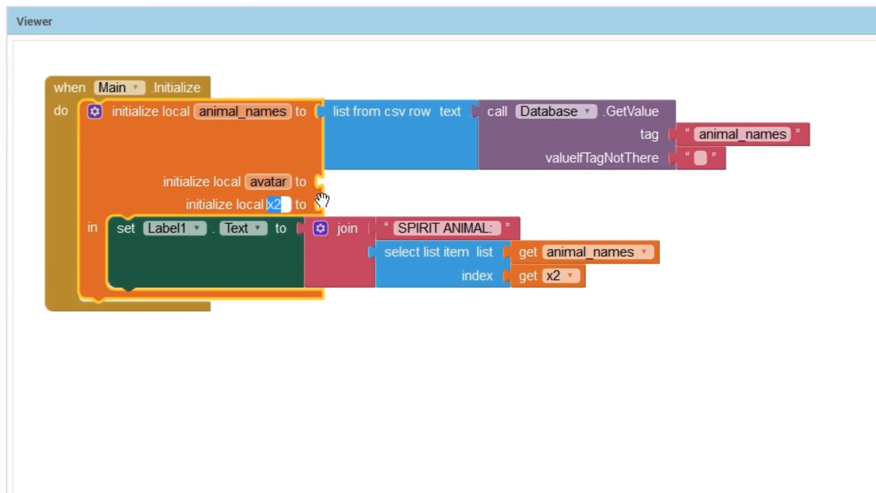
text(ID)
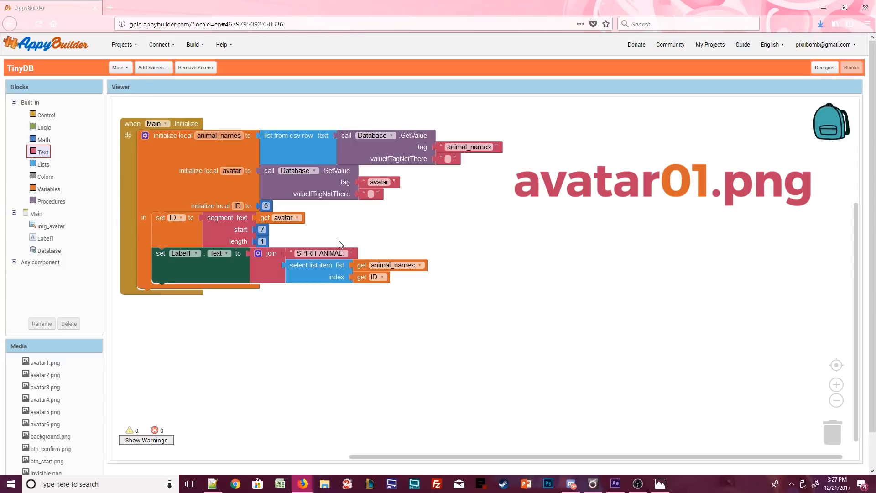
- Add a set img_avatar.Picture block to Main's startup
click(51, 226)
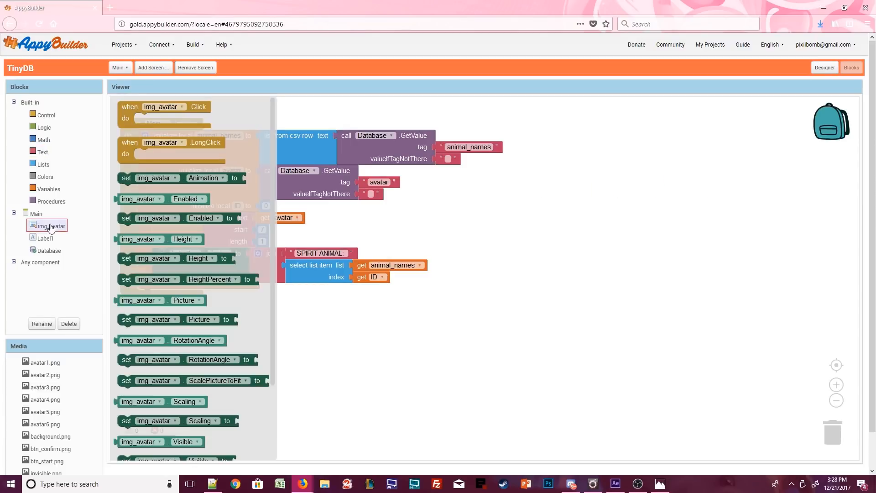
click(270, 289)
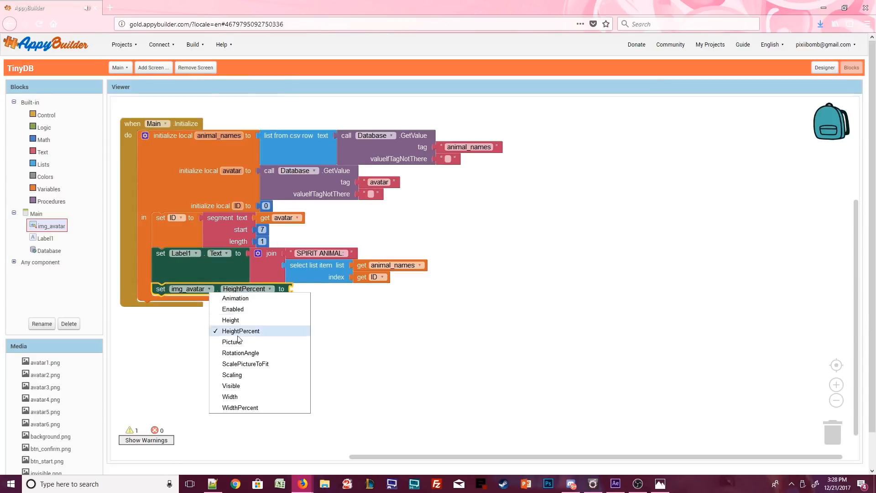
click(232, 341)
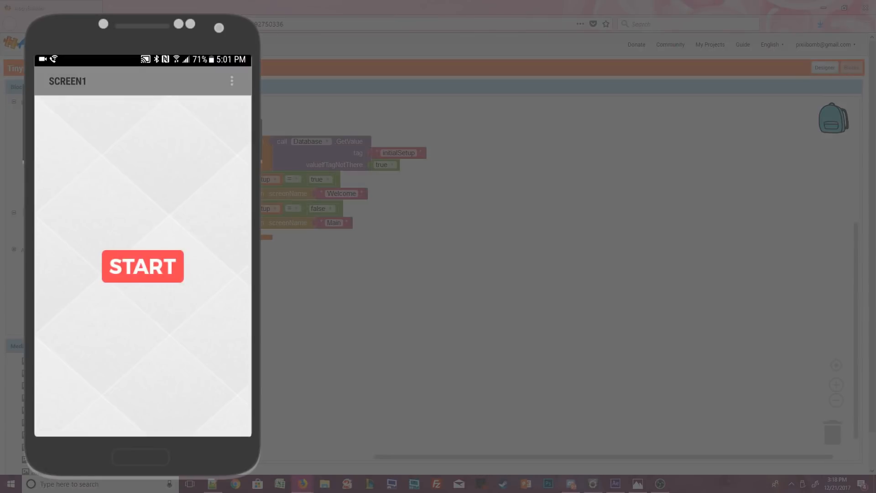
click(142, 267)
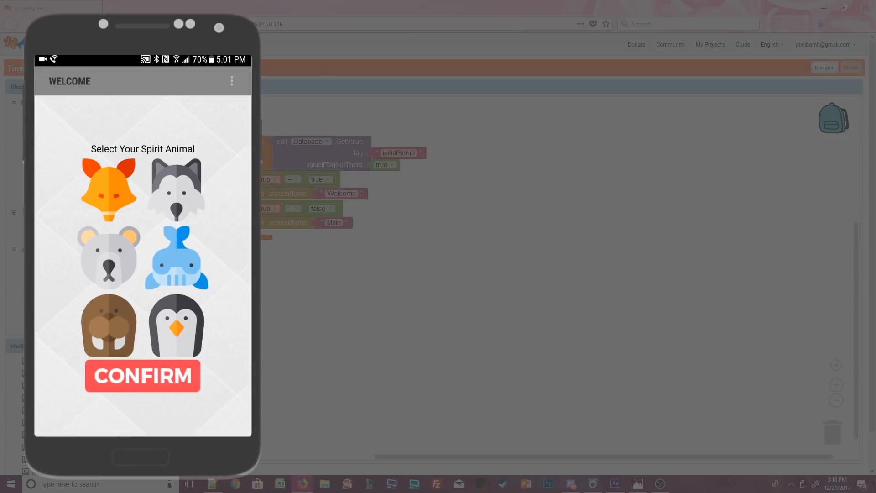
click(142, 376)
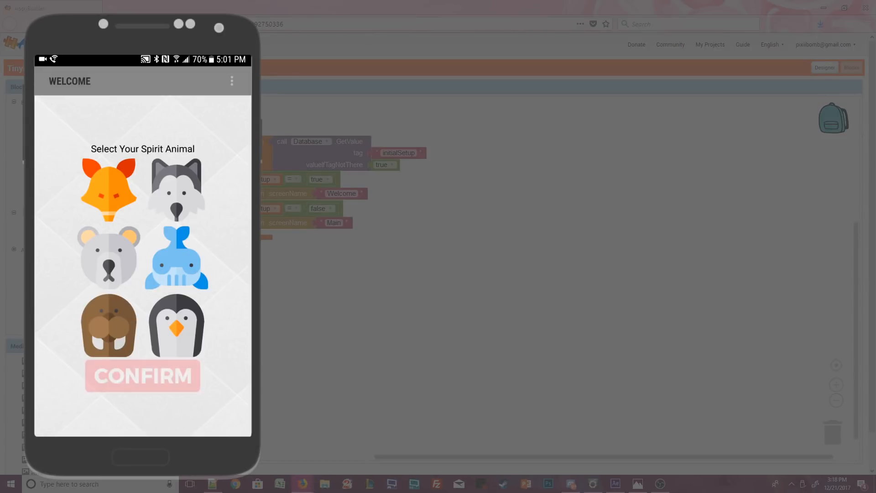
click(143, 375)
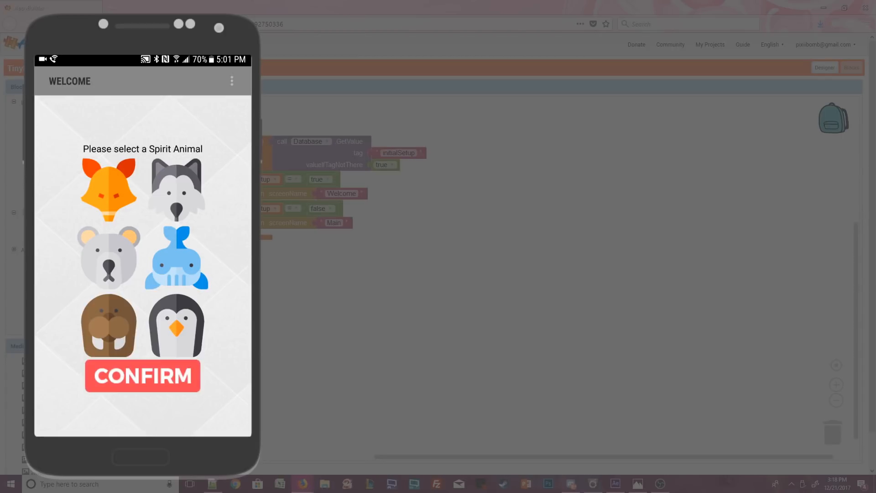
click(175, 189)
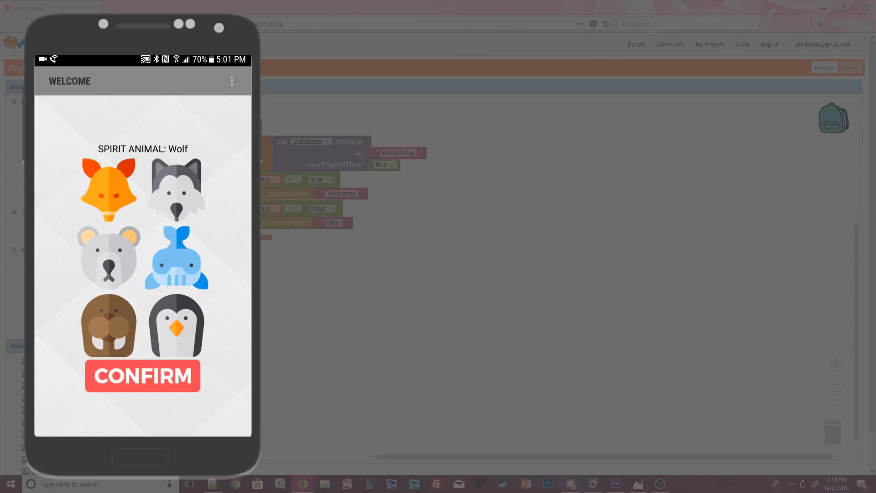
click(108, 258)
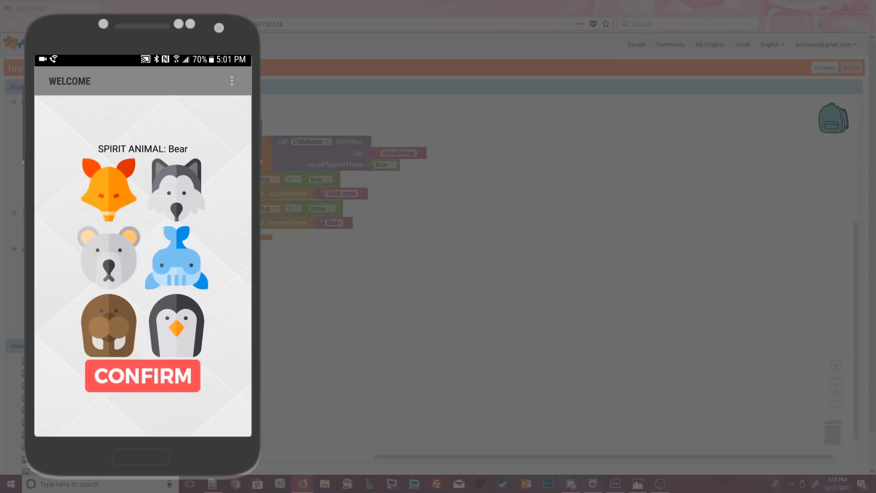
click(175, 257)
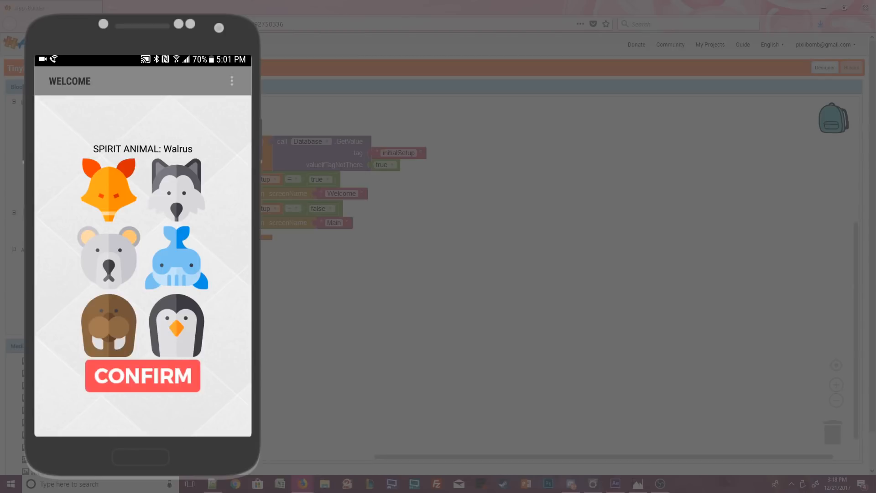
click(142, 376)
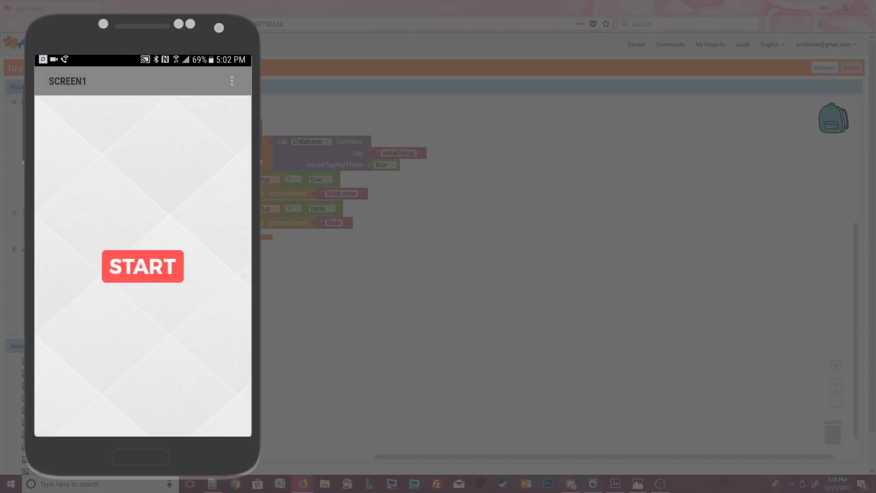
click(142, 266)
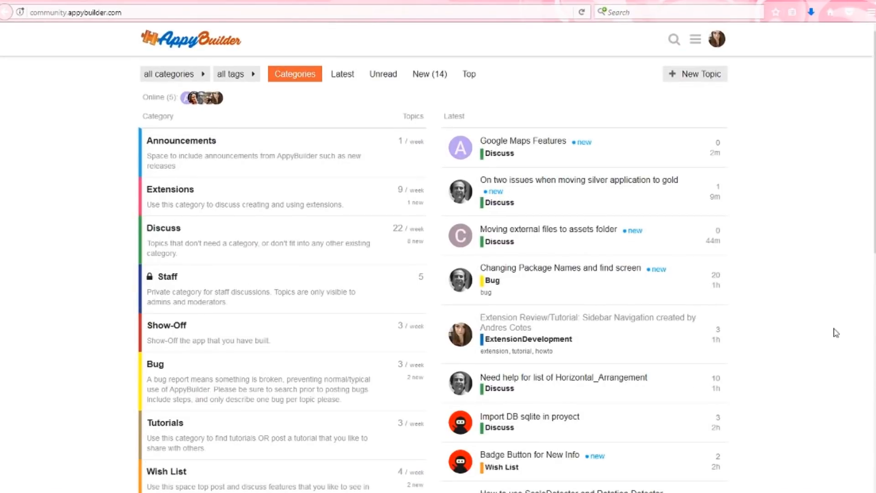
- View Latest then New topics and expand the all-categories filter list
click(342, 74)
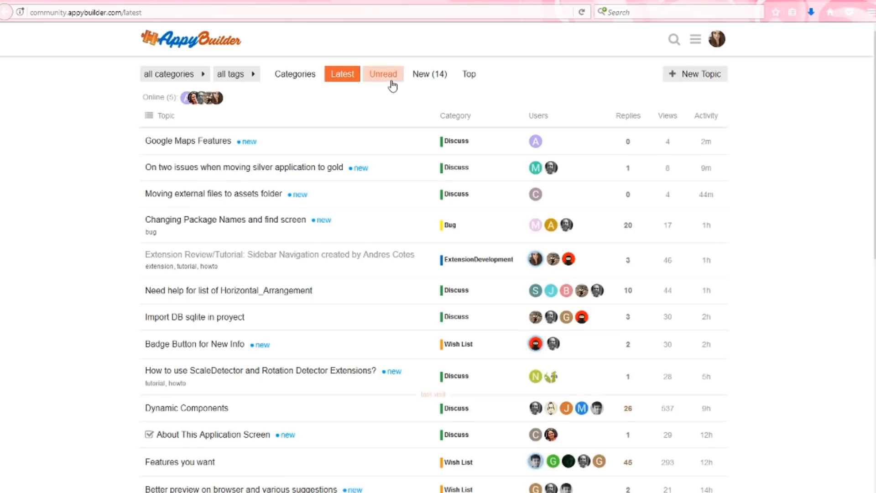
click(429, 73)
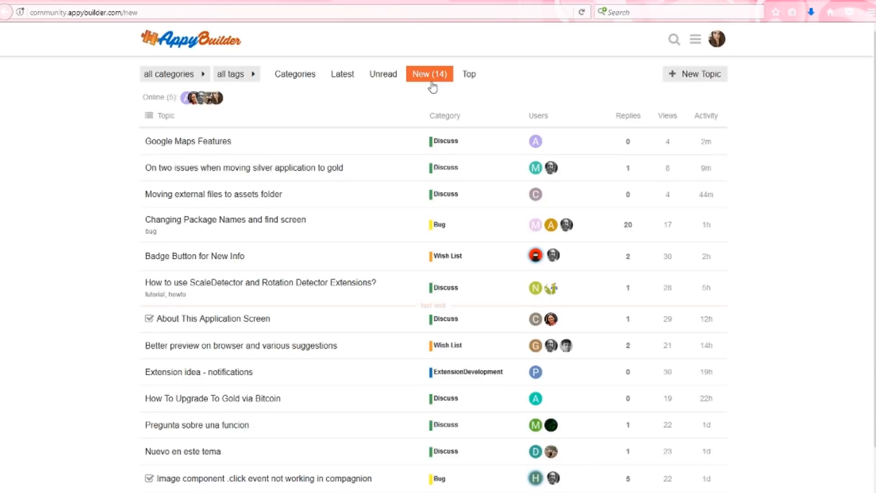
click(171, 73)
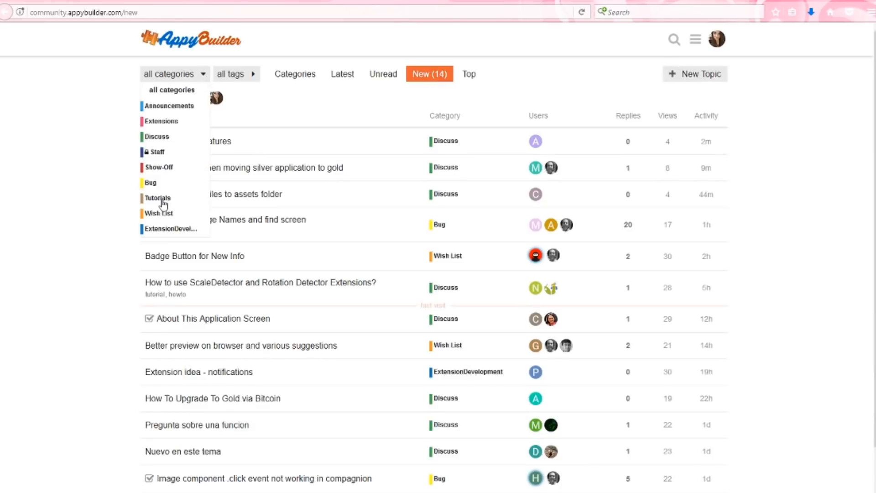